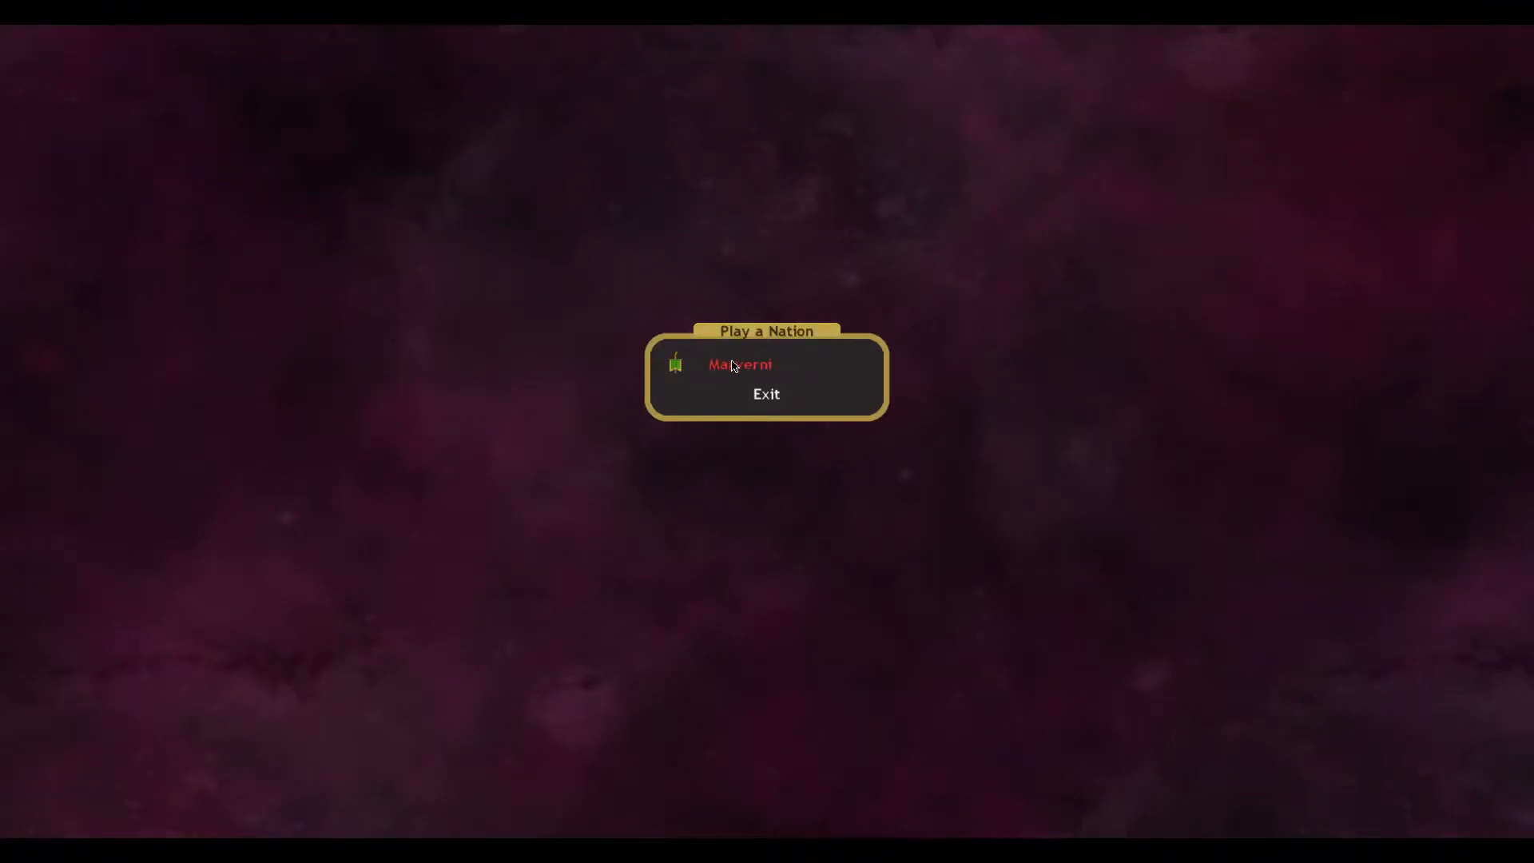
Load Marverni's turn and quit the battle replay to reach the message list.
left_click(739, 364)
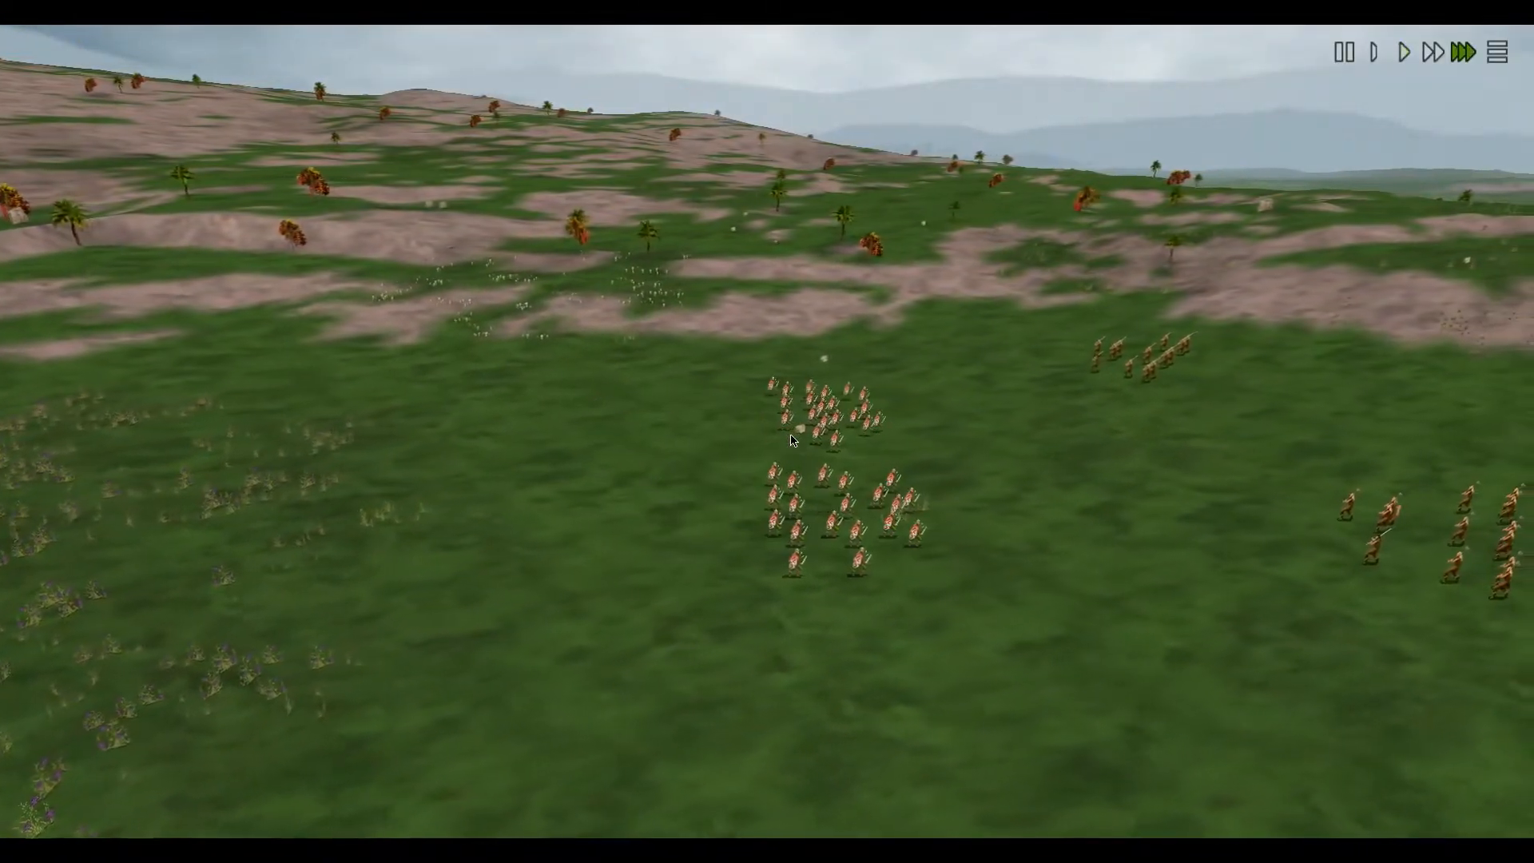
right_click(792, 440)
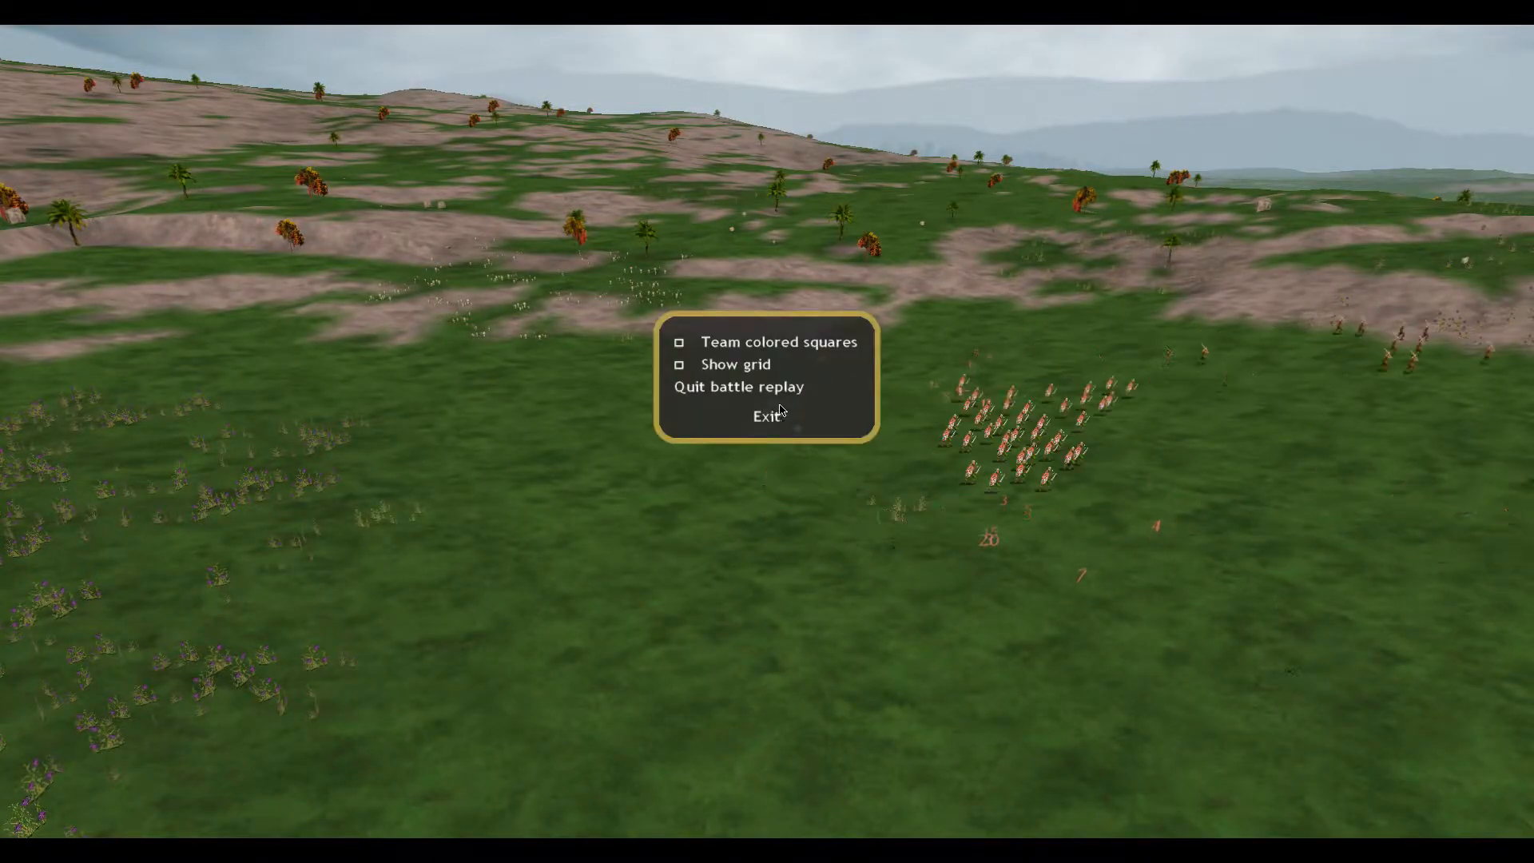
left_click(737, 385)
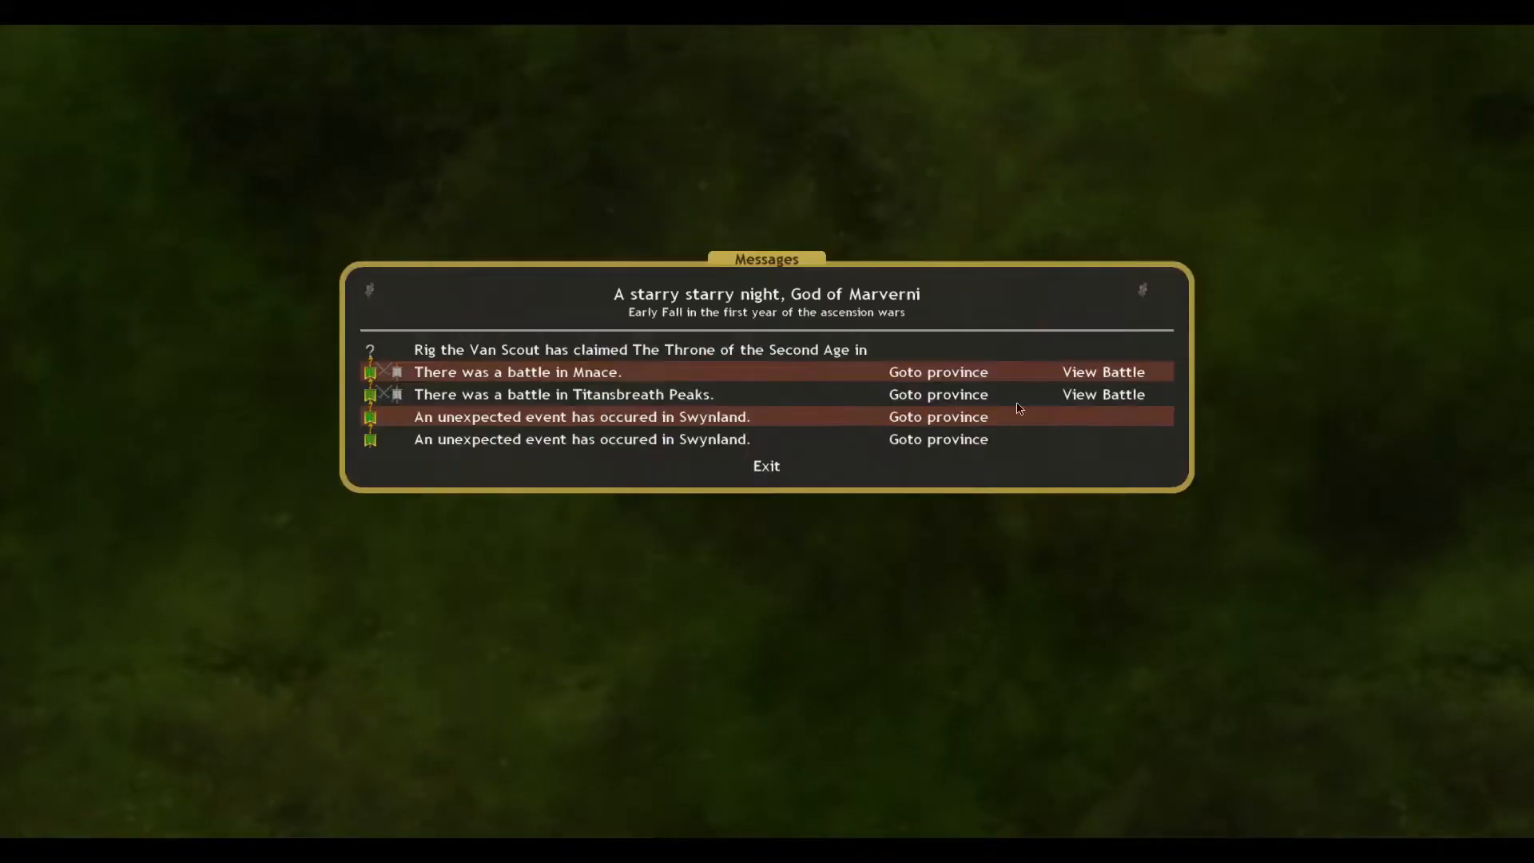
Review the lost Titansbreath Peaks battle summary against the Independents and close it.
left_click(936, 394)
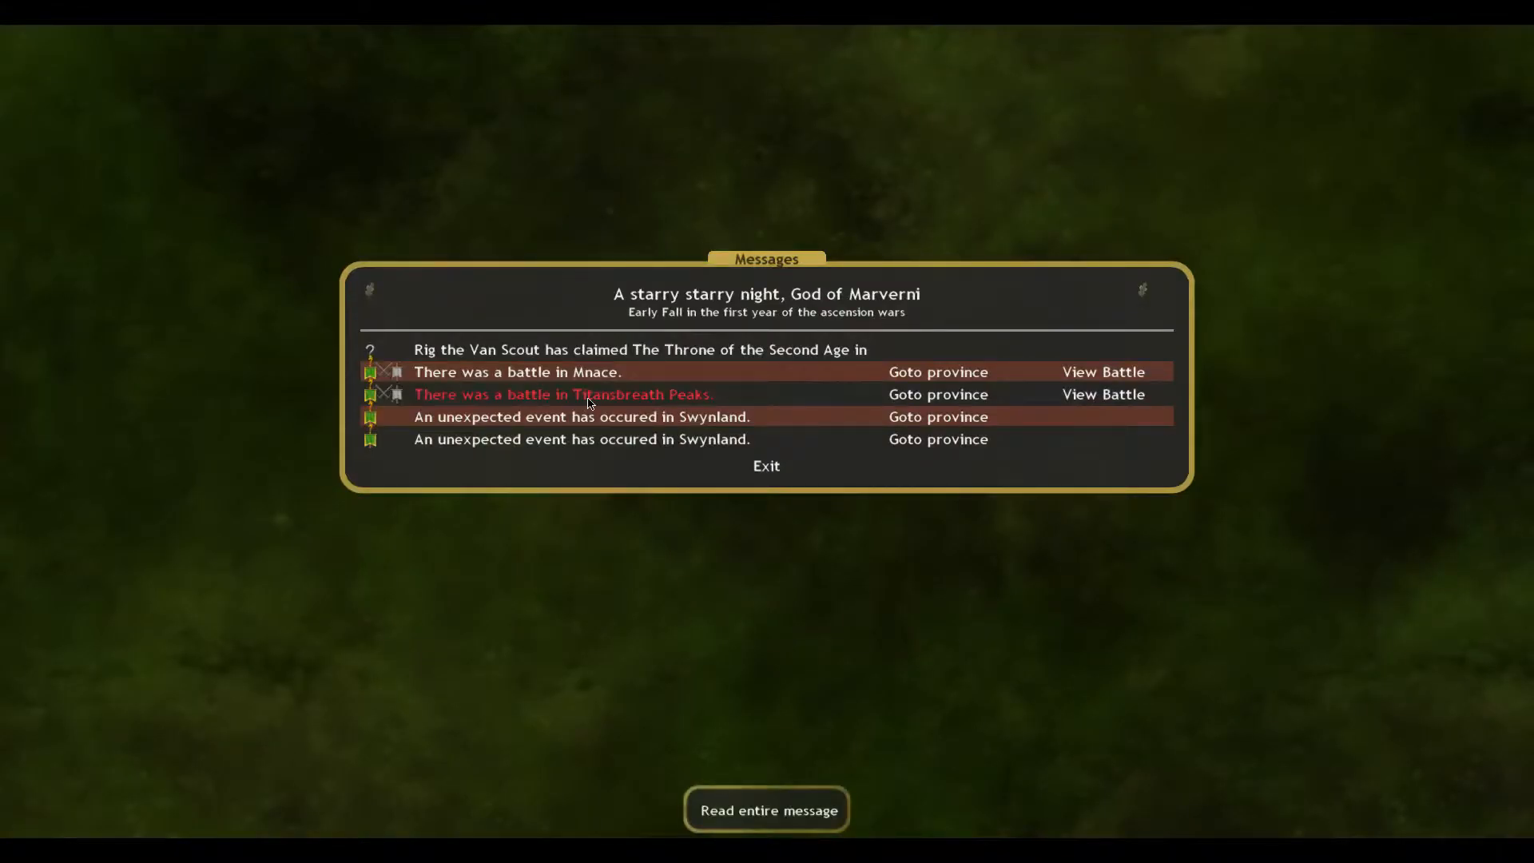
left_click(1102, 394)
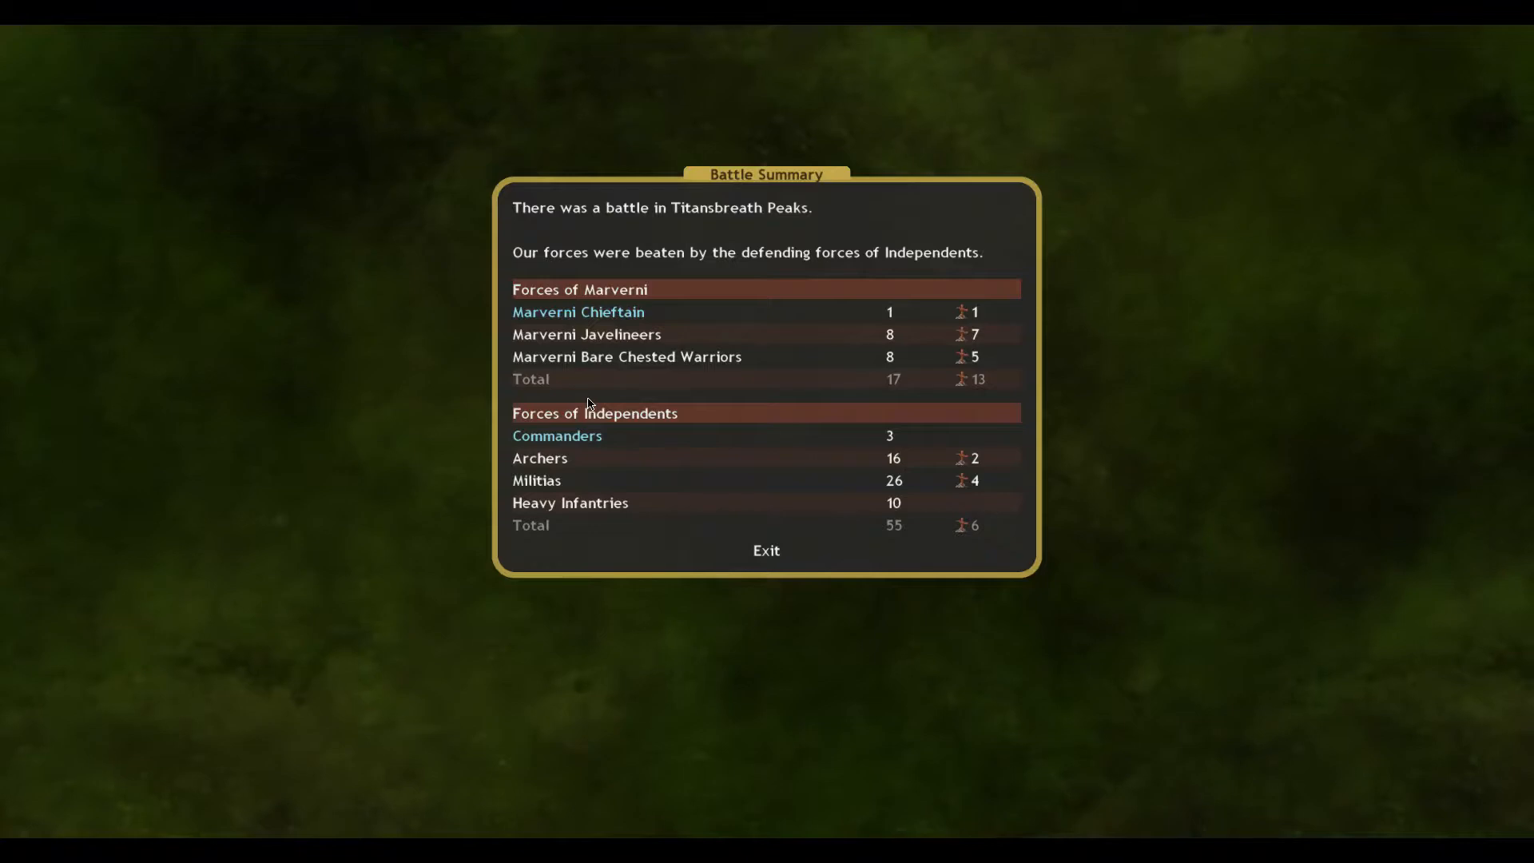
mouse_move(844, 442)
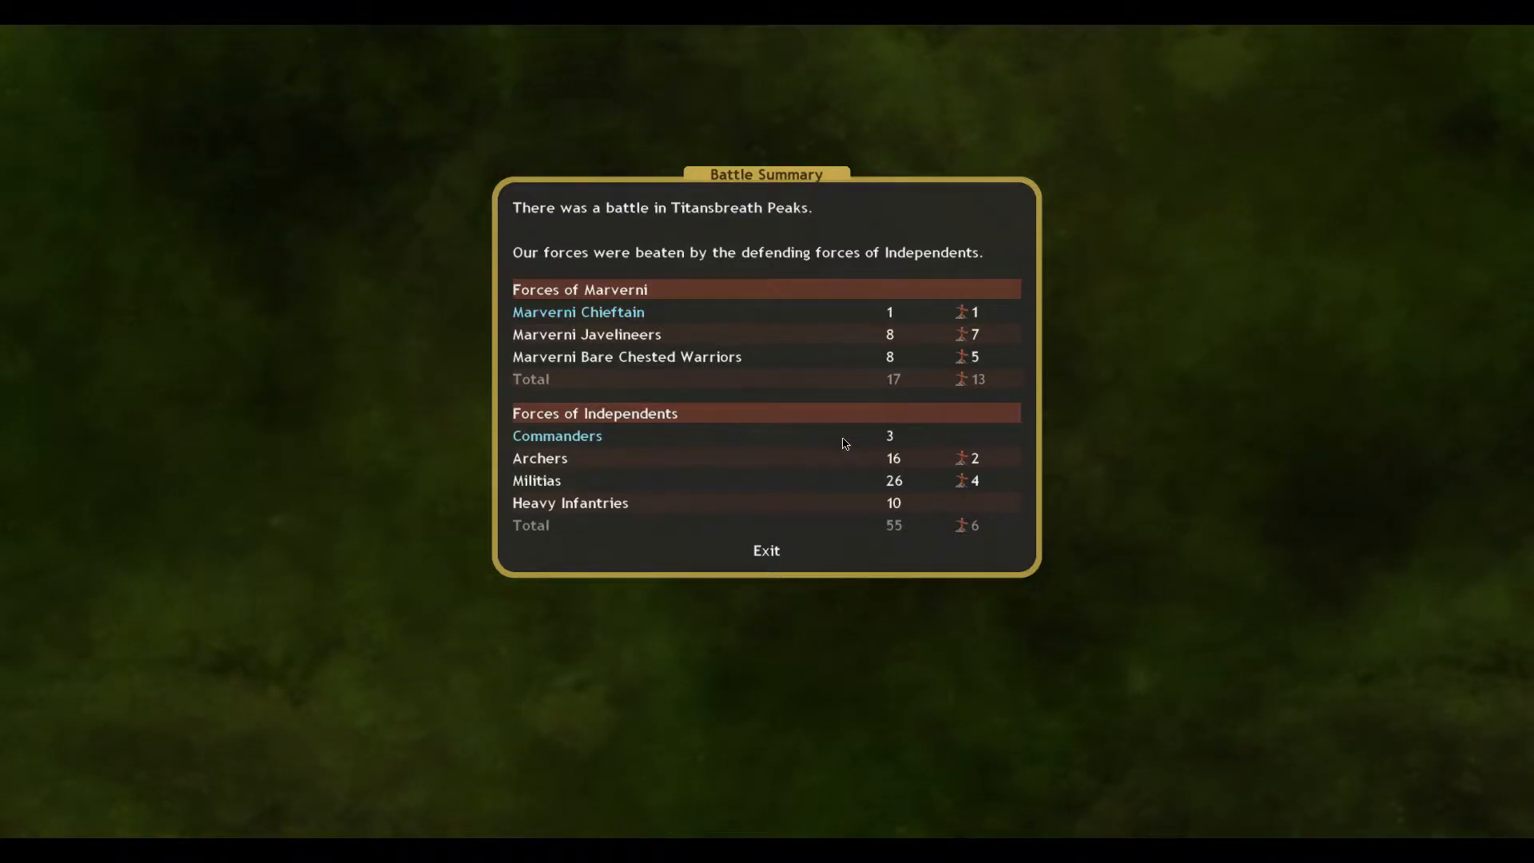
left_click(766, 550)
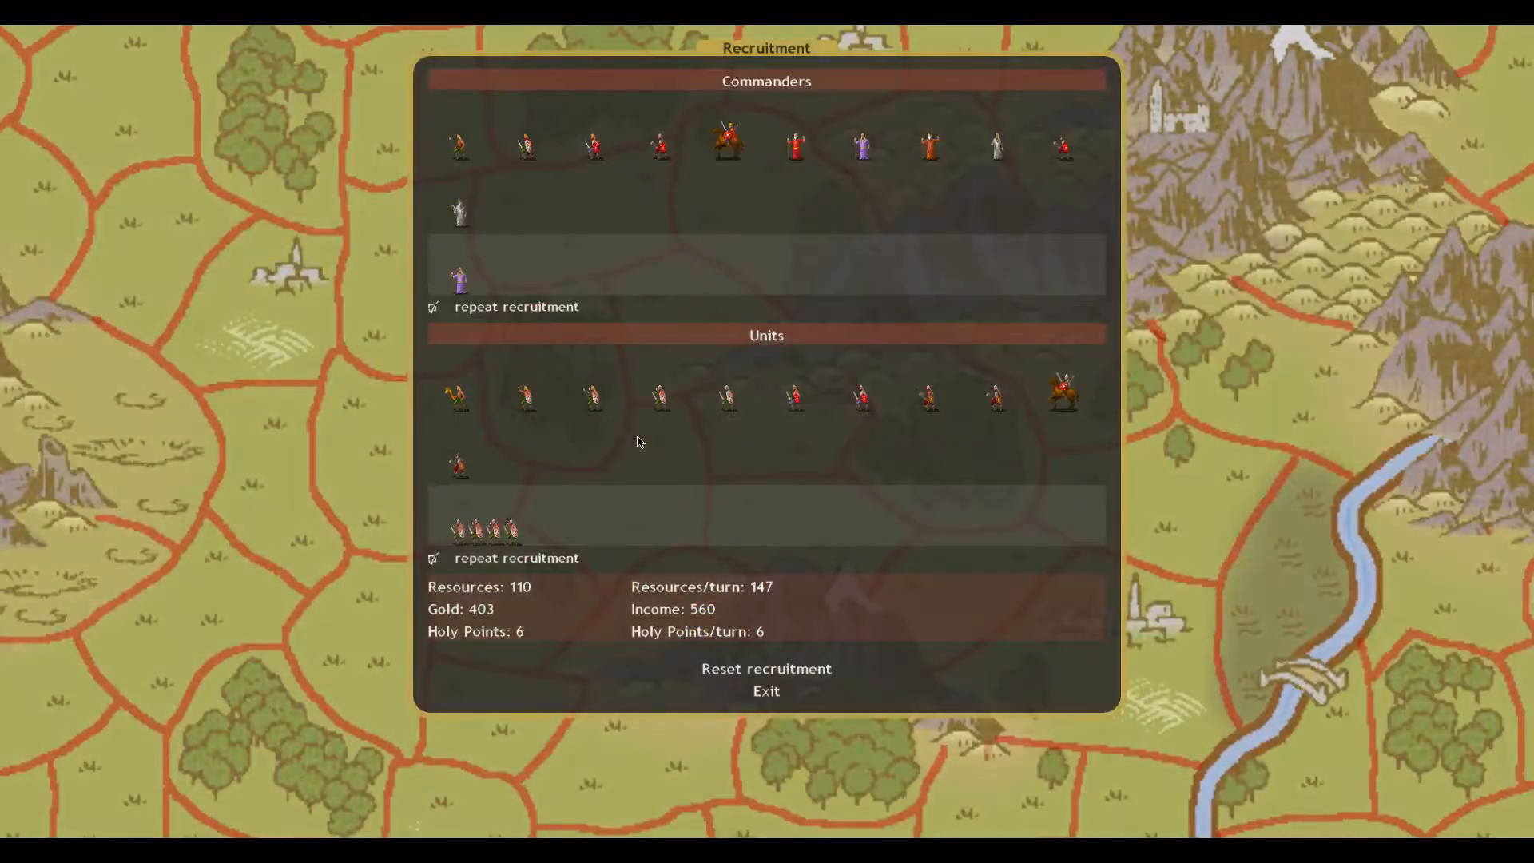
Queue a commander and Bare Chested Warriors in the Marverni capital's recruitment.
left_click(766, 690)
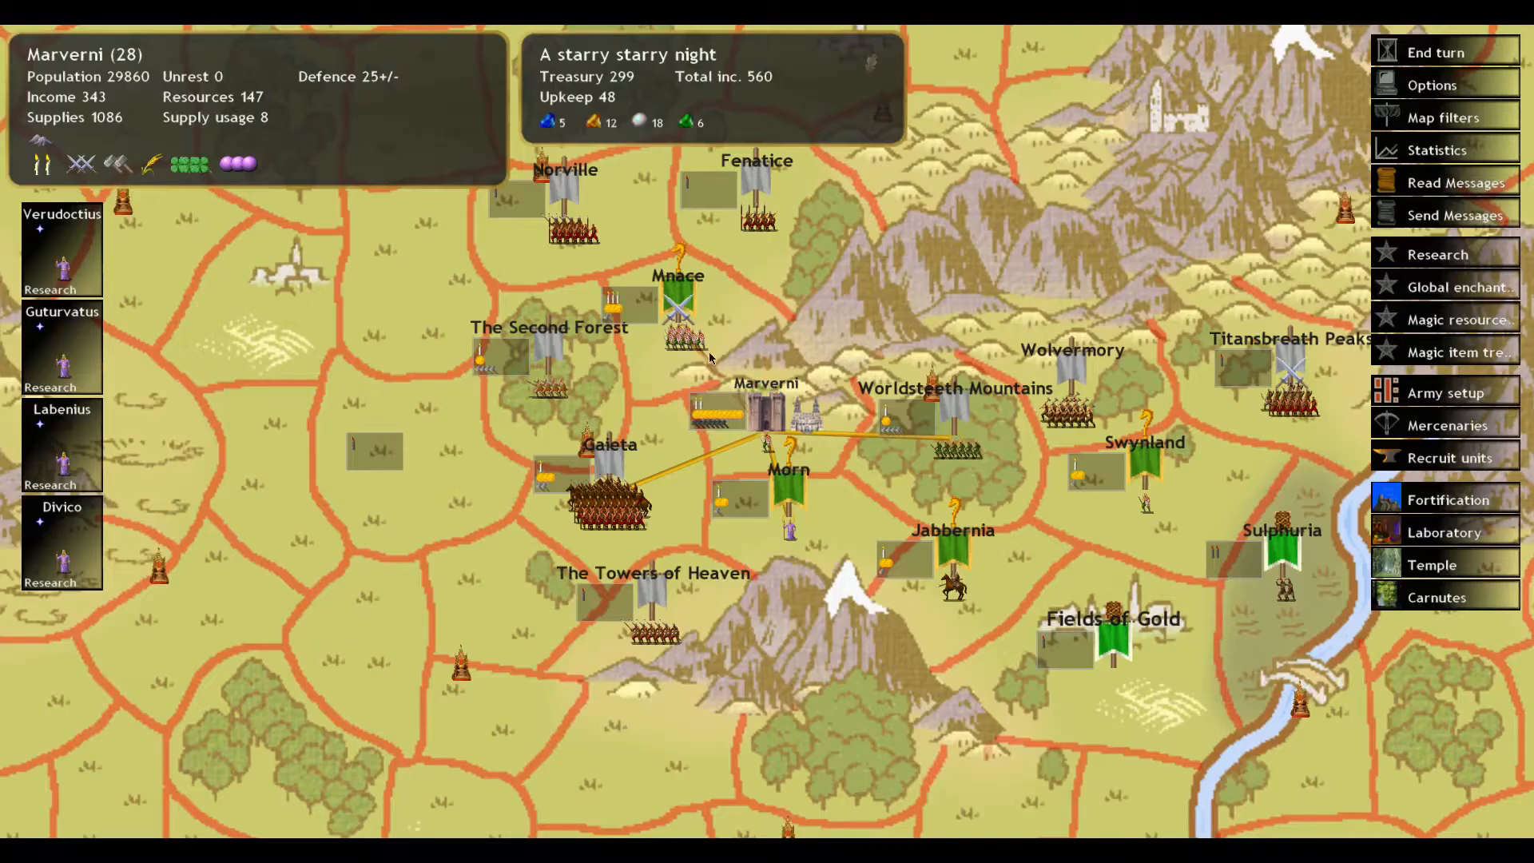
left_click(1448, 457)
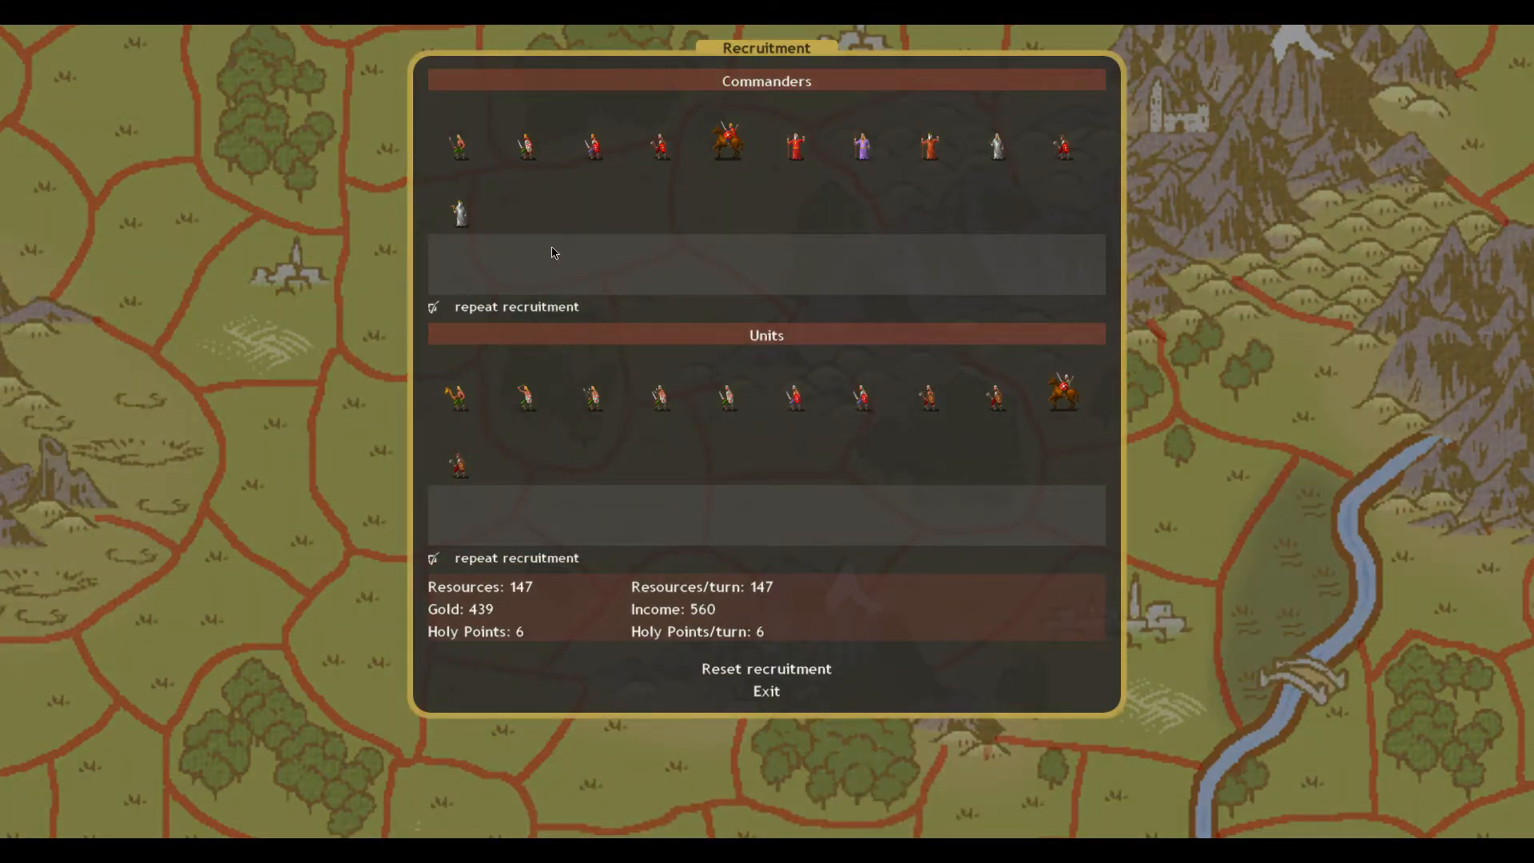
left_click(858, 147)
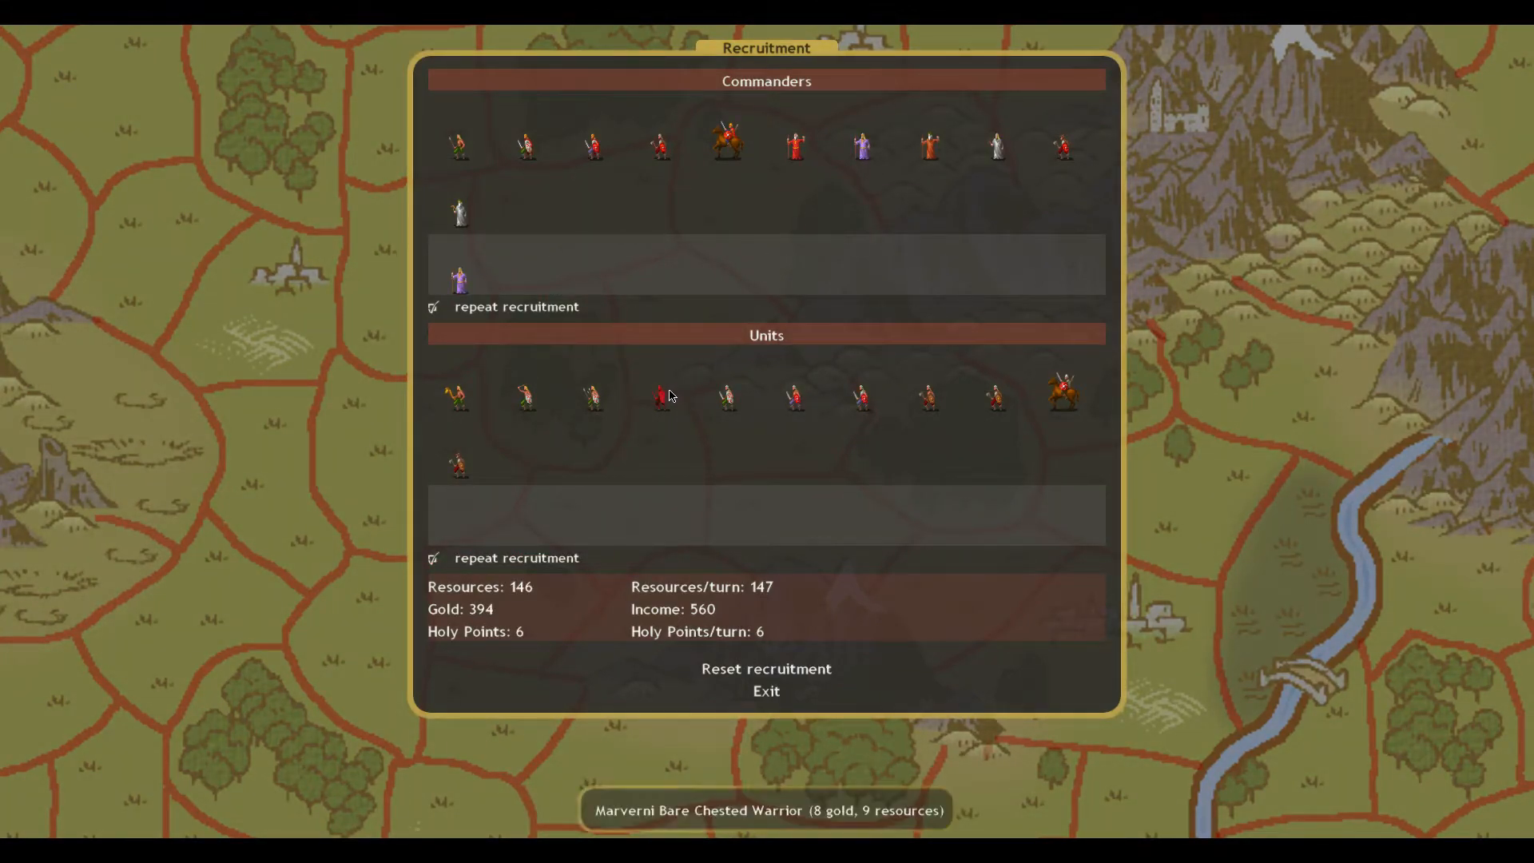
left_click(766, 690)
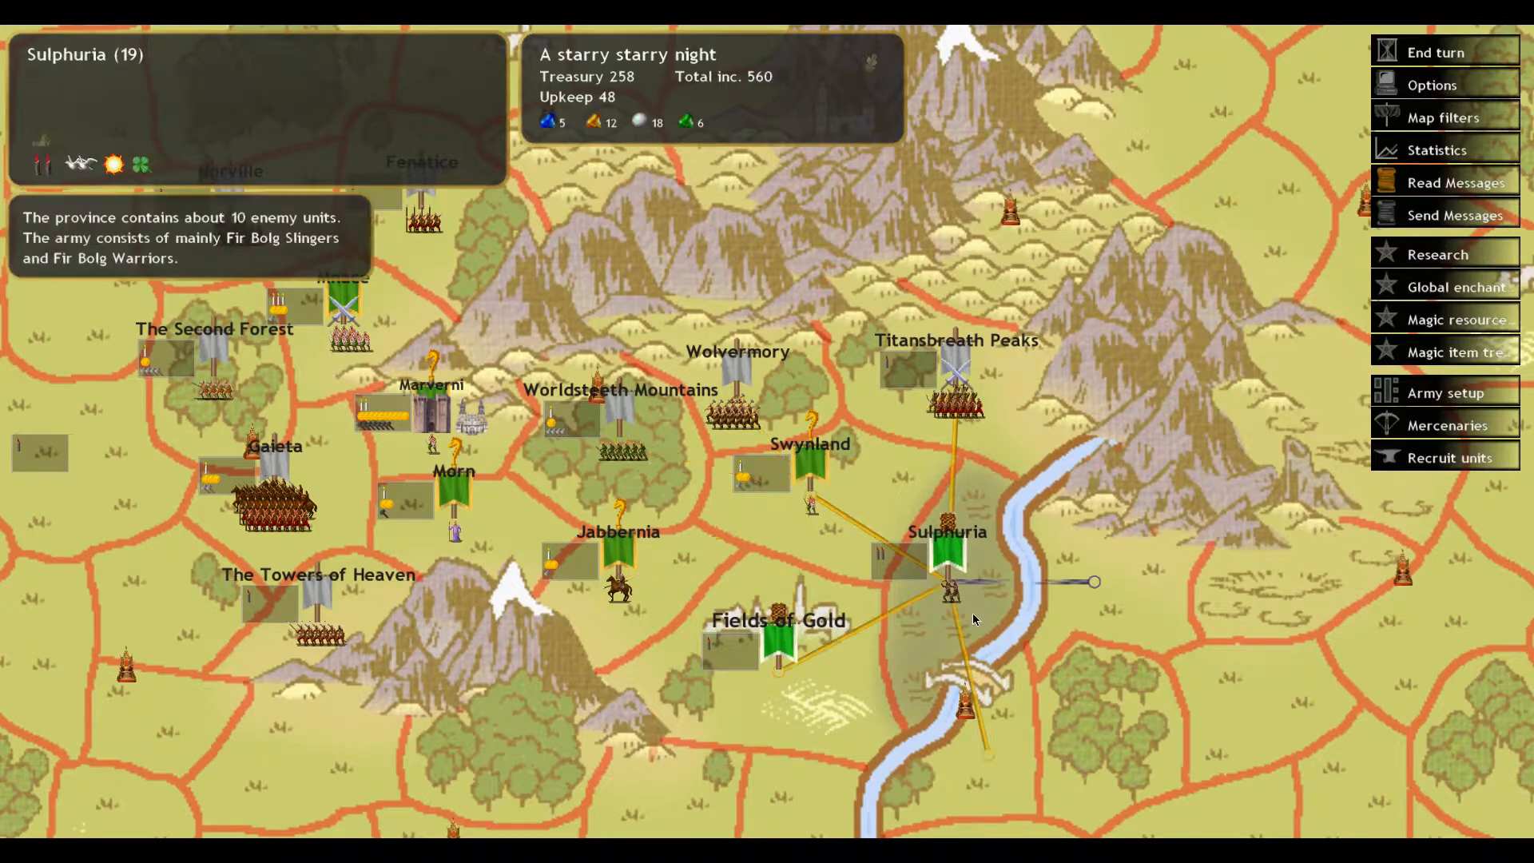
Check the Mnace army's battle orders, then inspect The Second Forest.
left_click(618, 563)
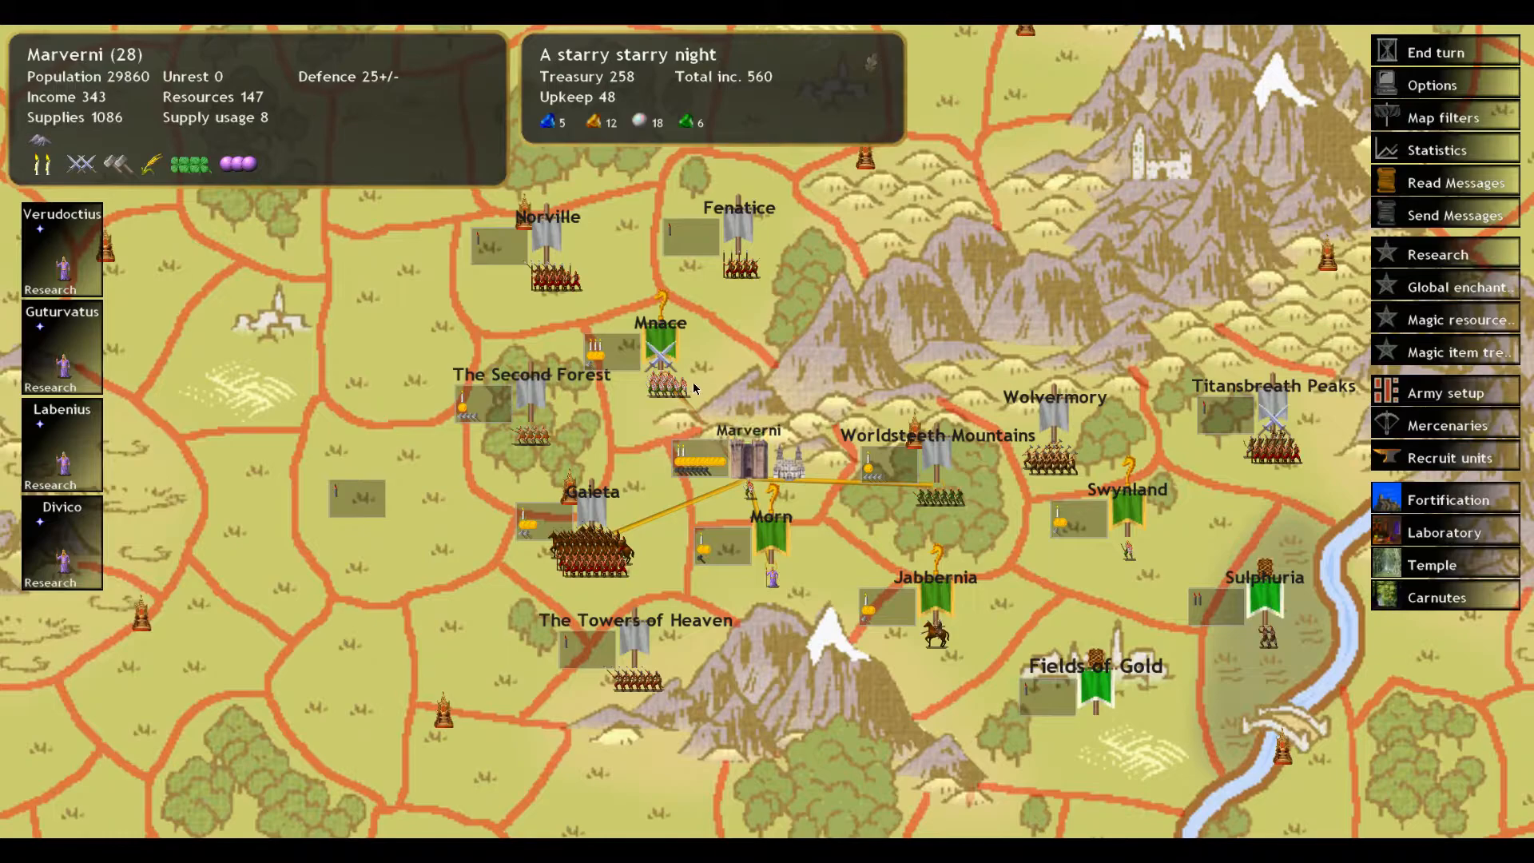
left_click(661, 372)
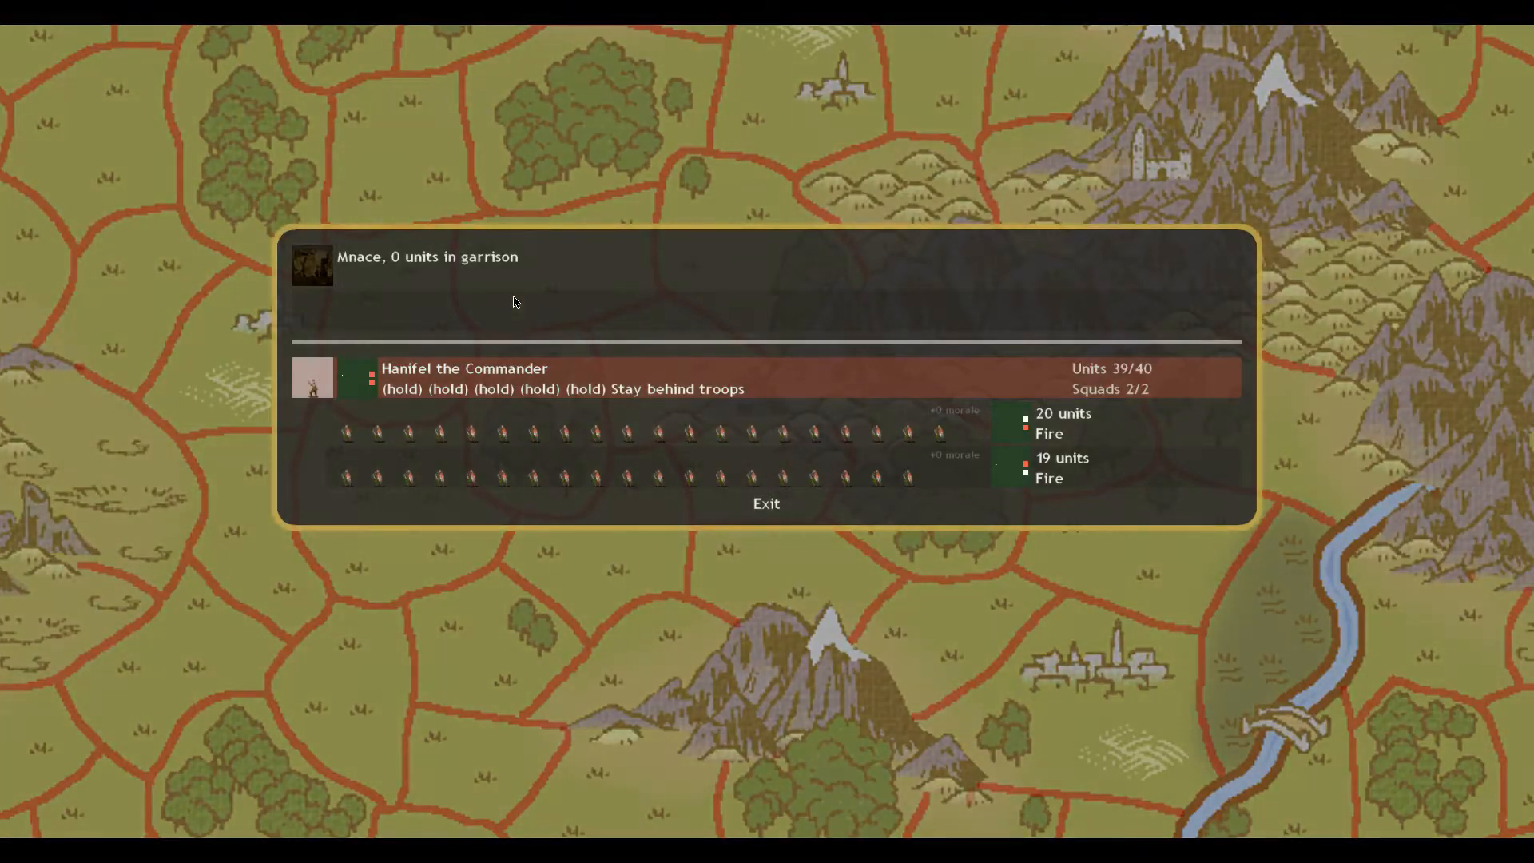
left_click(766, 504)
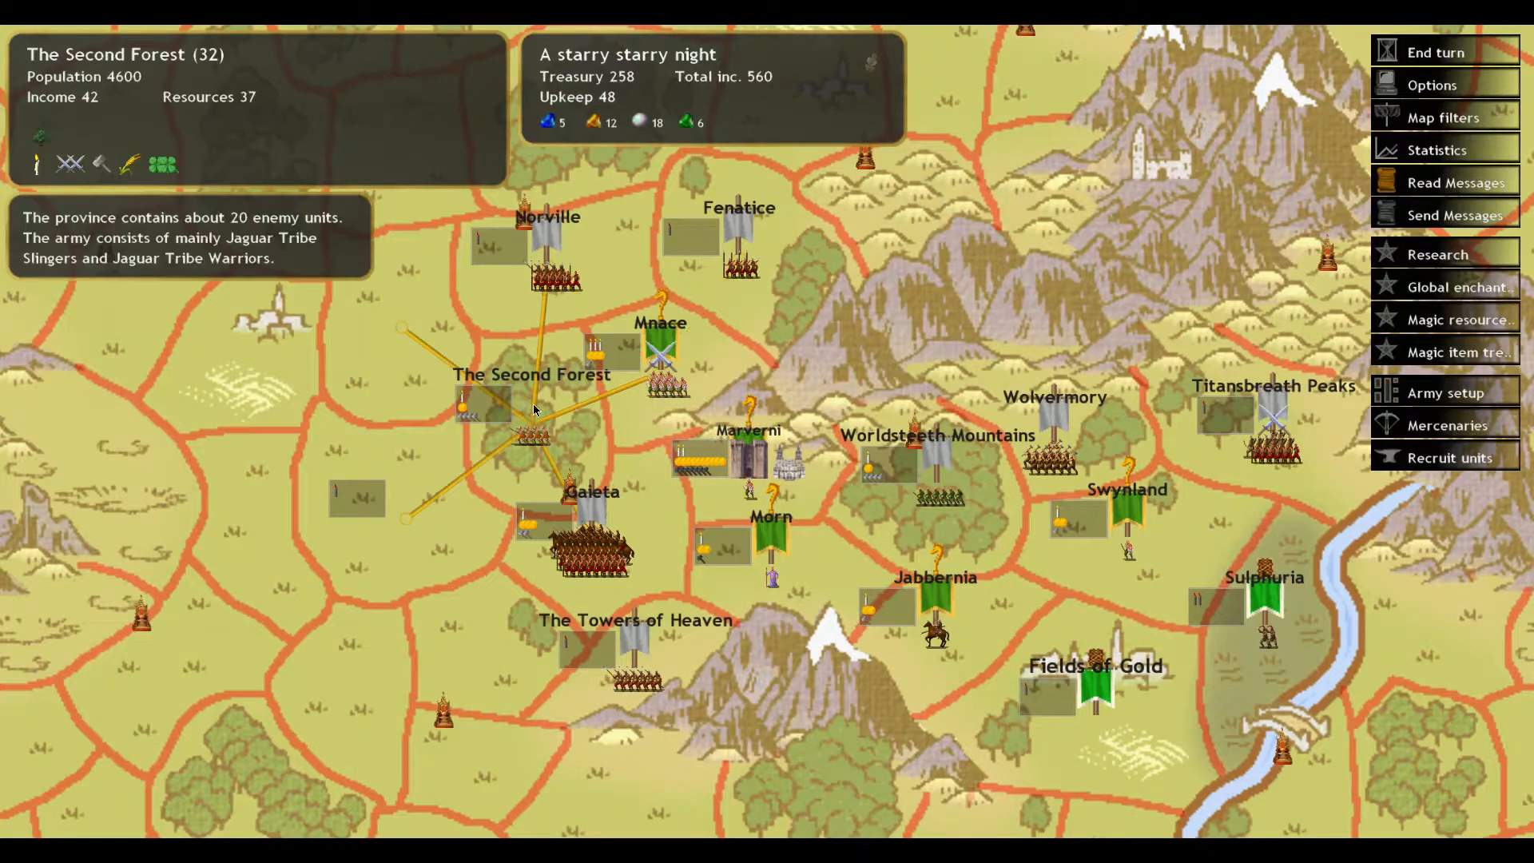
Scout enemy forces in Fenatice and Norville, then begin recruiting a Barbarian Chief in Mnace.
left_click(726, 240)
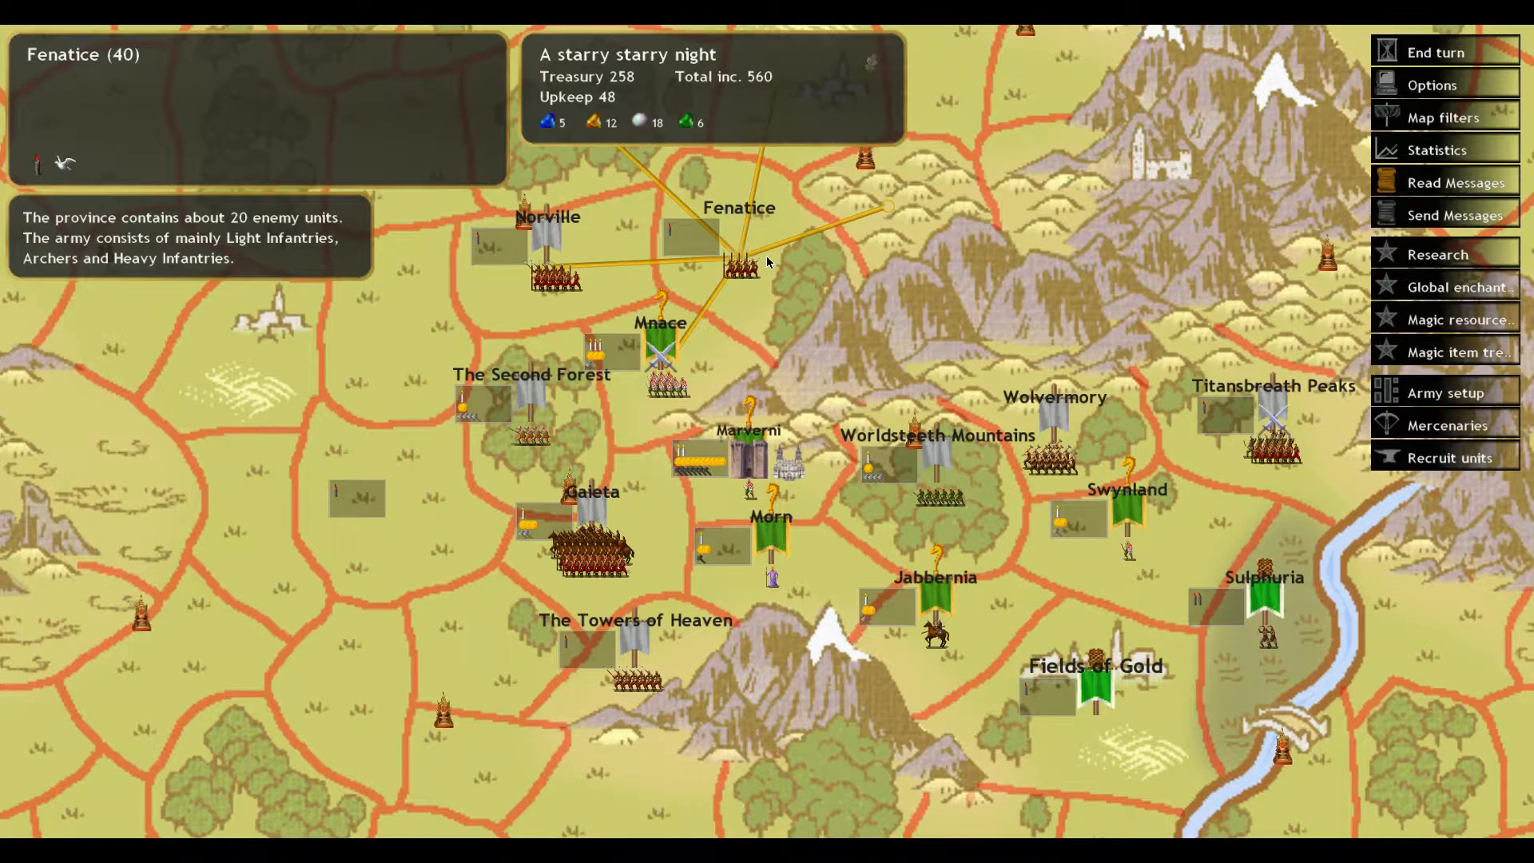
left_click(663, 367)
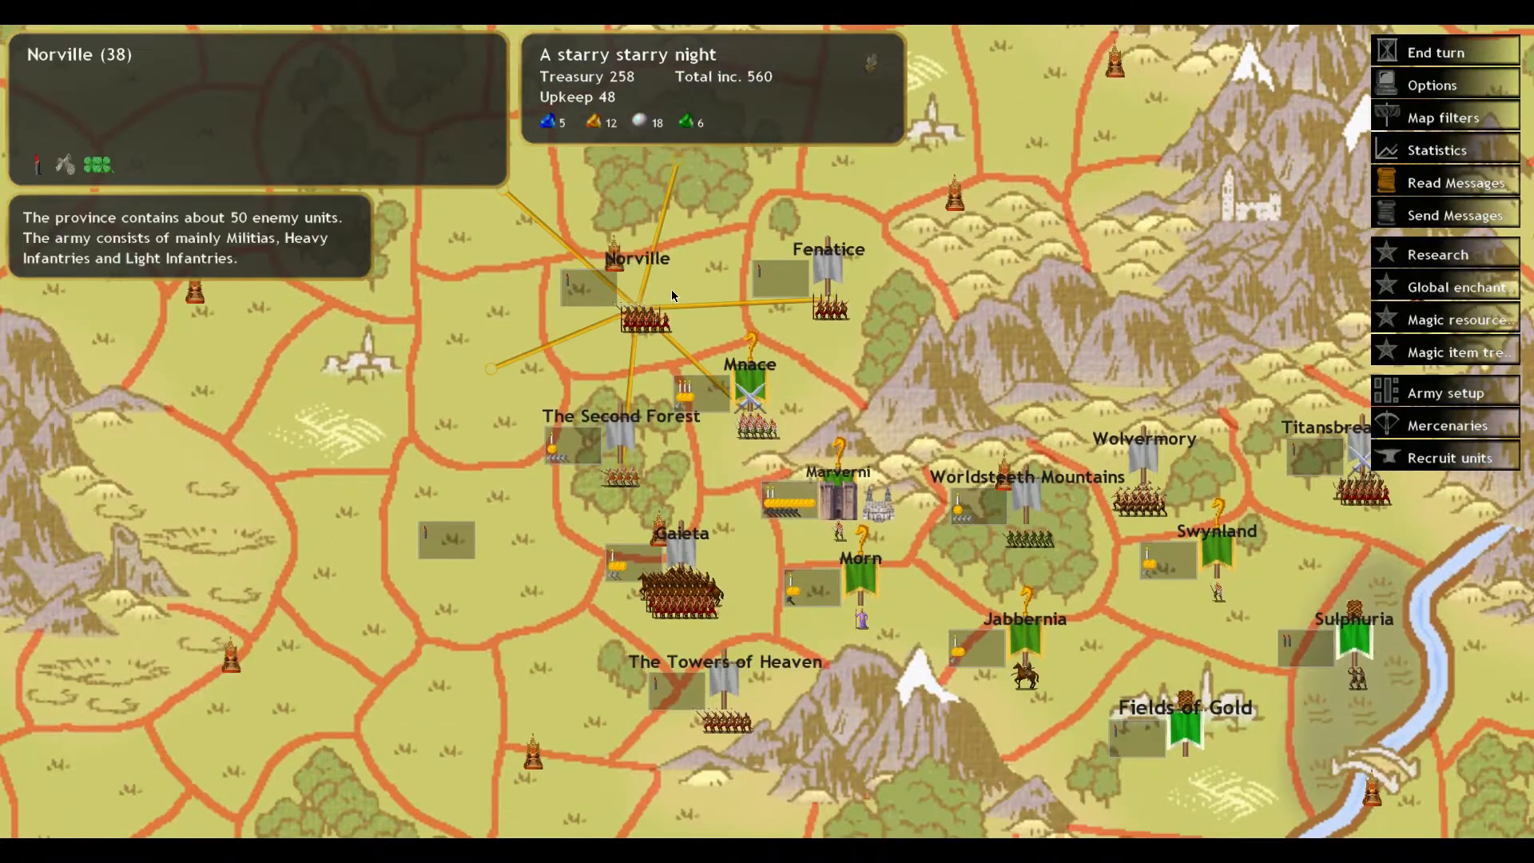
left_click(1451, 456)
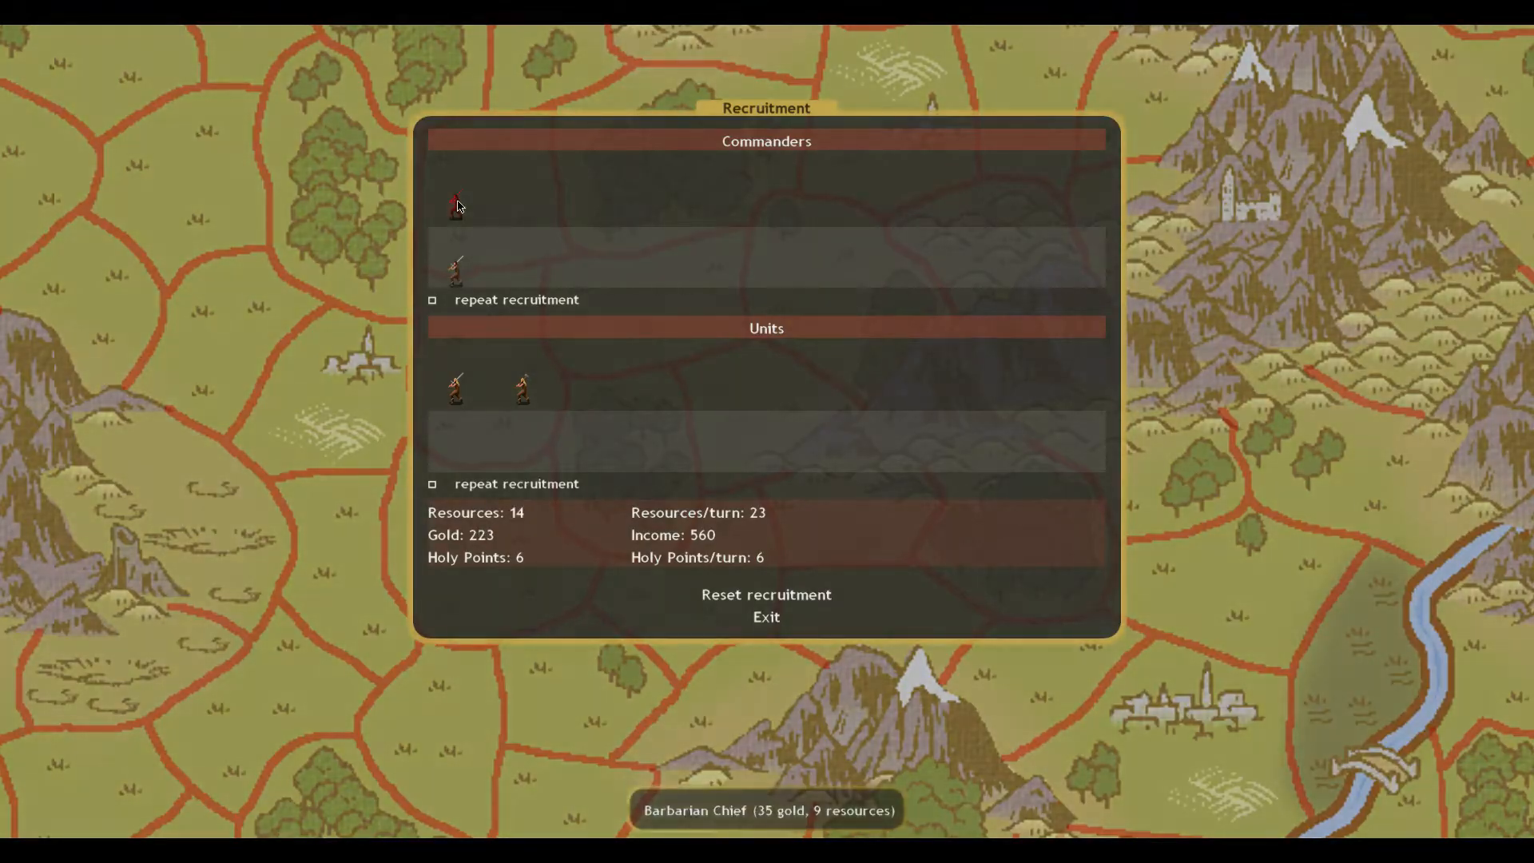
Order Hanifel's Mnace army into The Second Forest and bring up magic research.
left_click(766, 616)
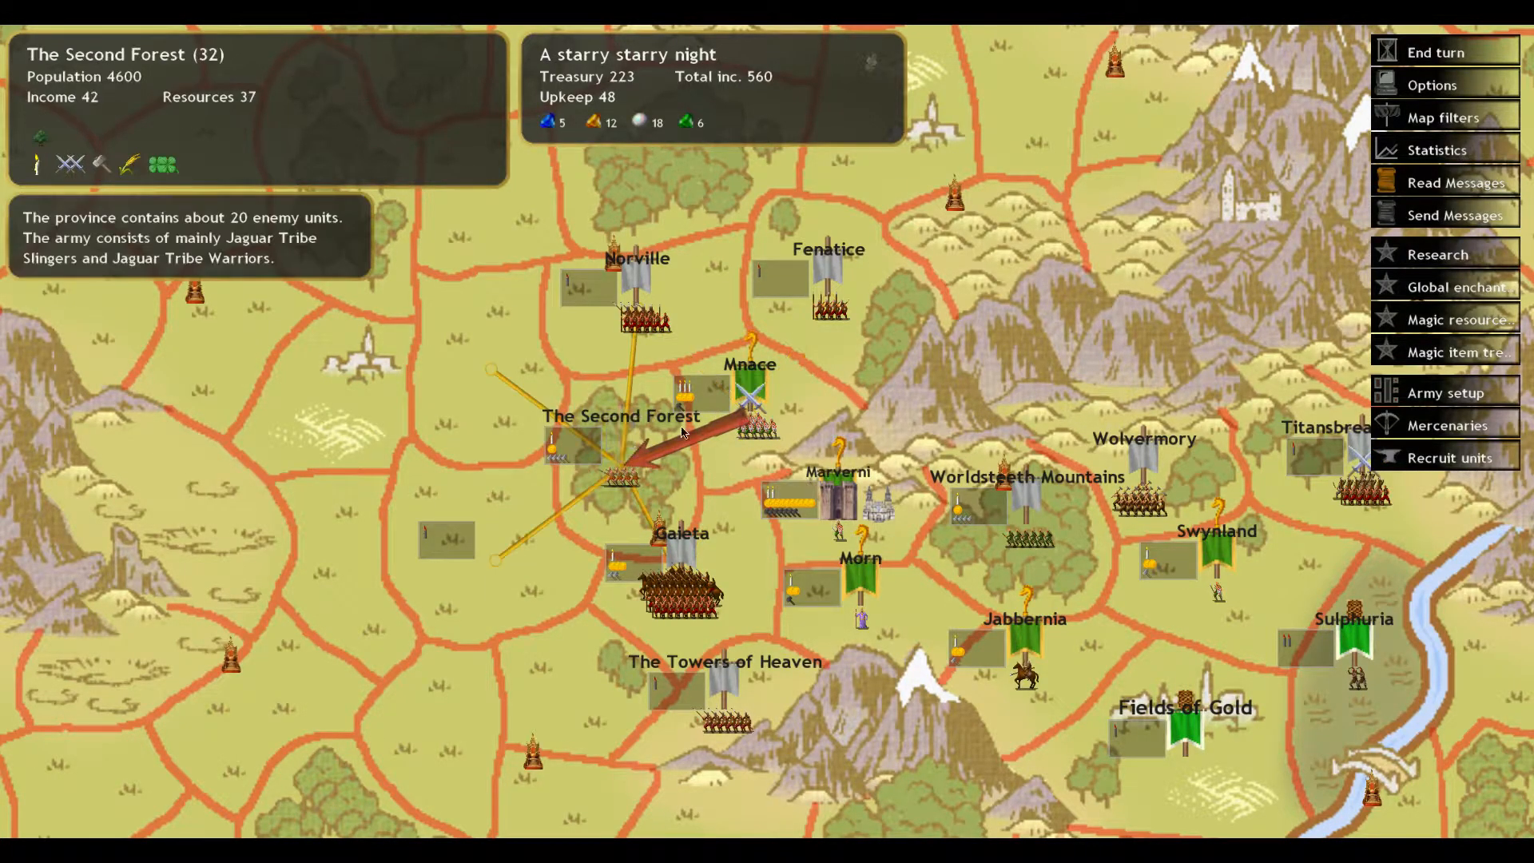
left_click(749, 392)
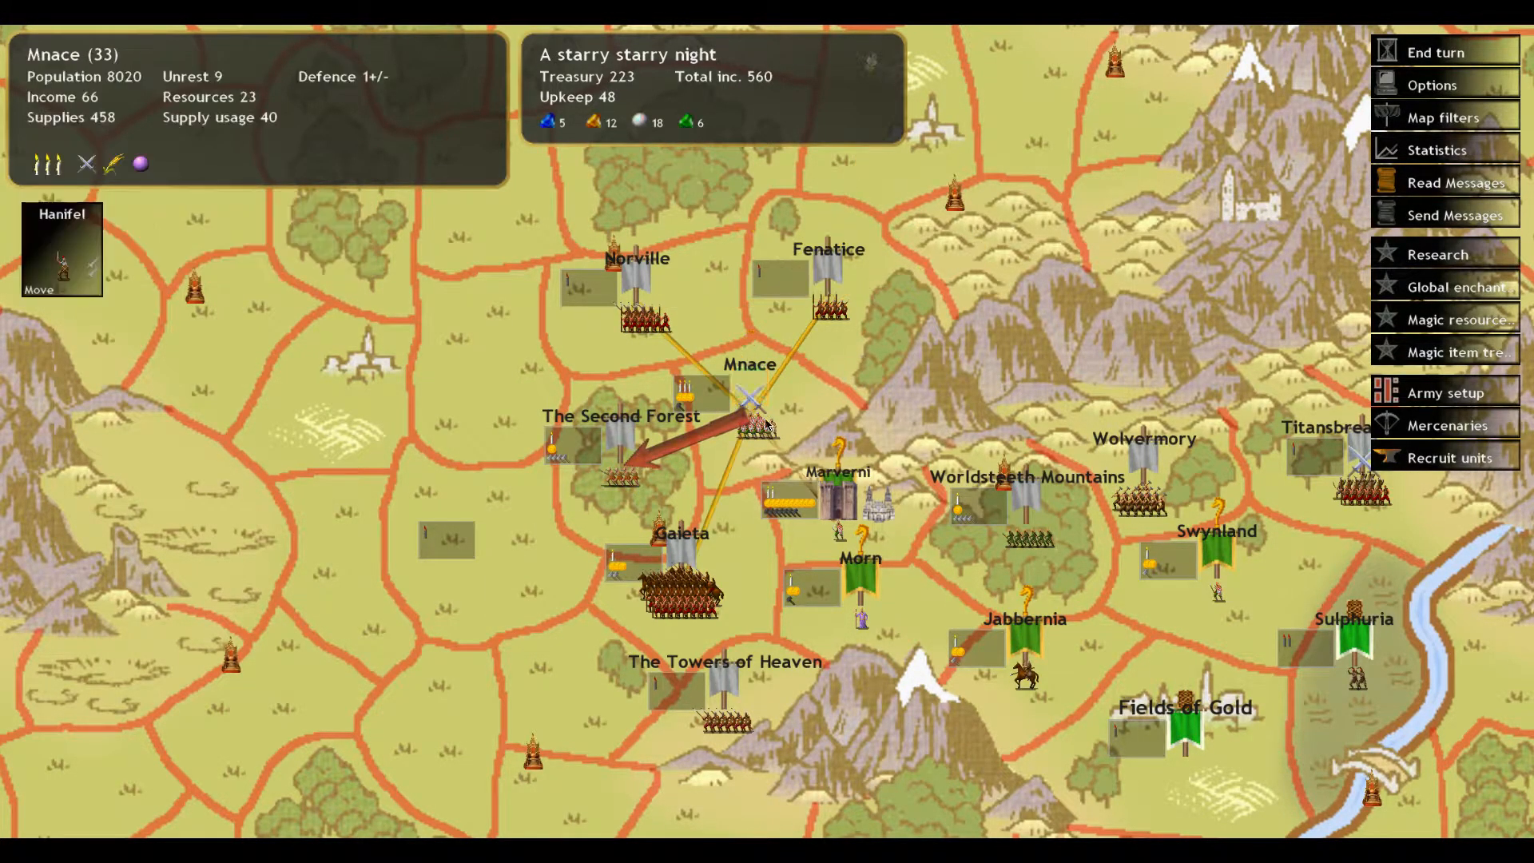
left_click(1436, 254)
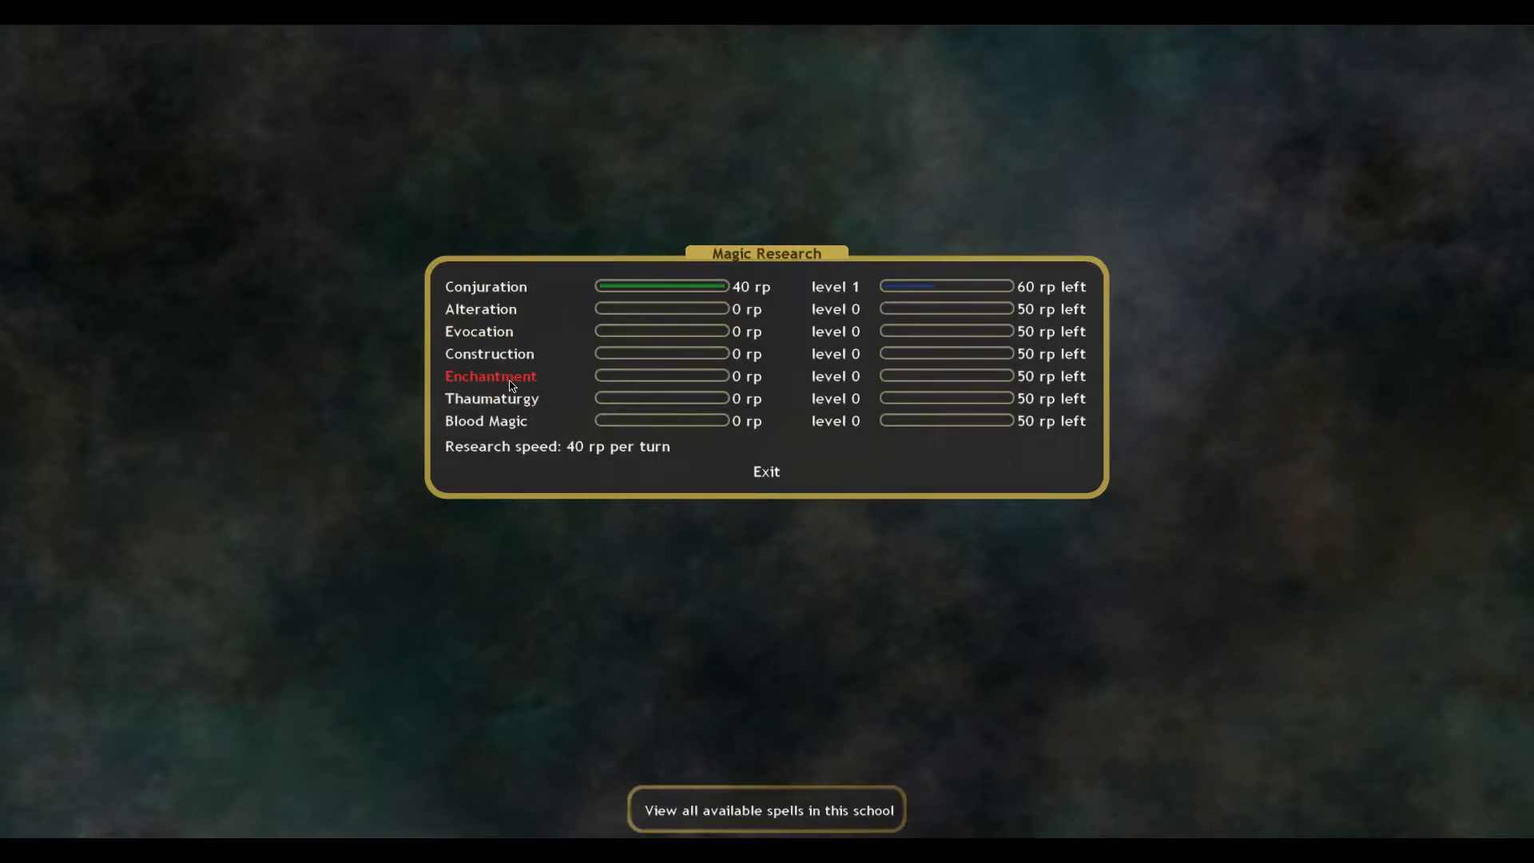
Read the Read the Stars ritual in the Enchantment school's spell list.
left_click(766, 809)
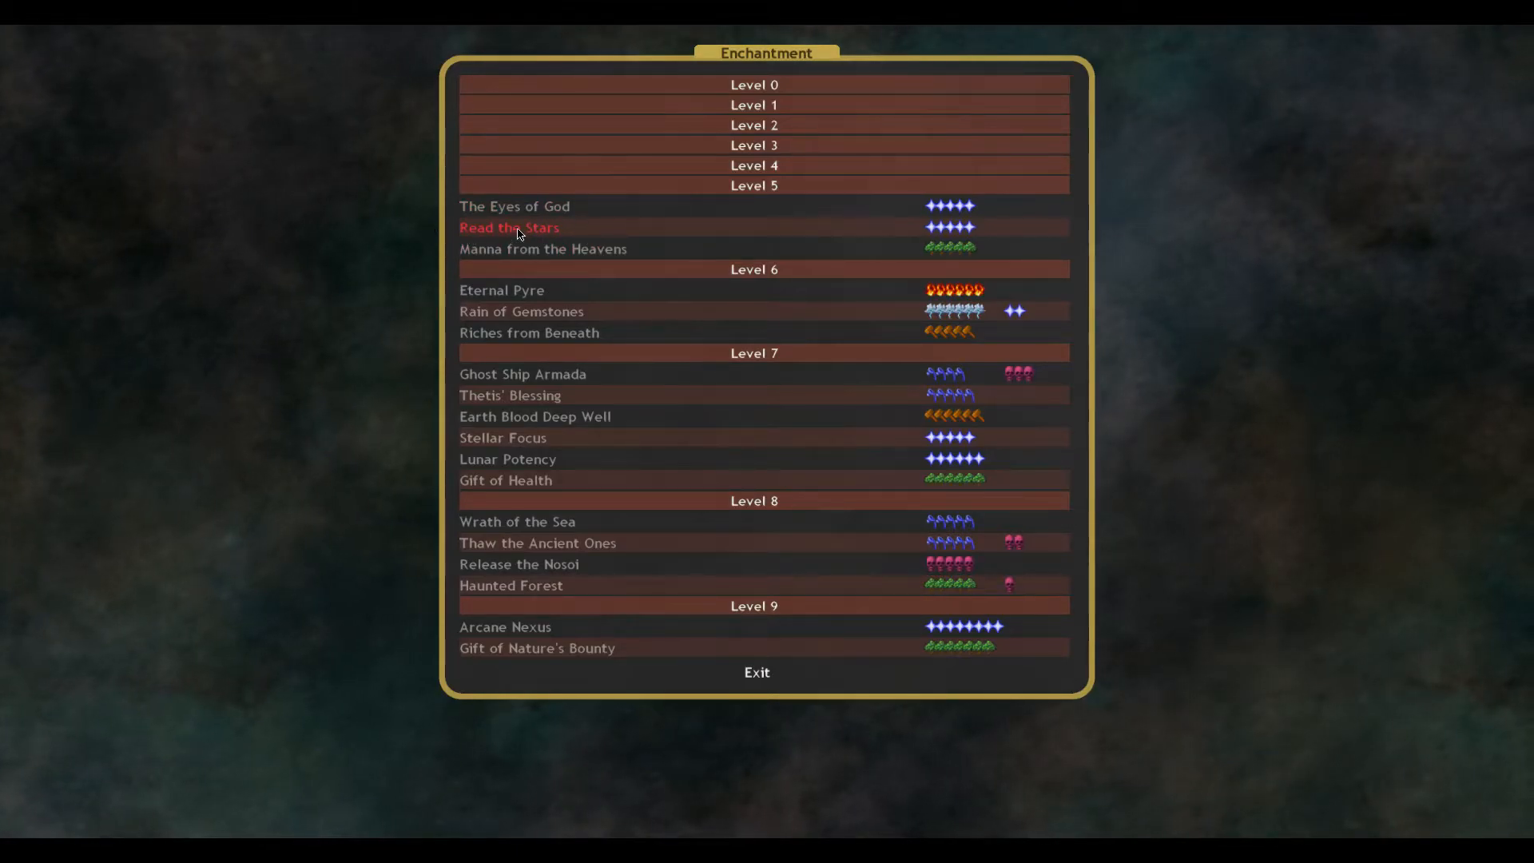
left_click(508, 227)
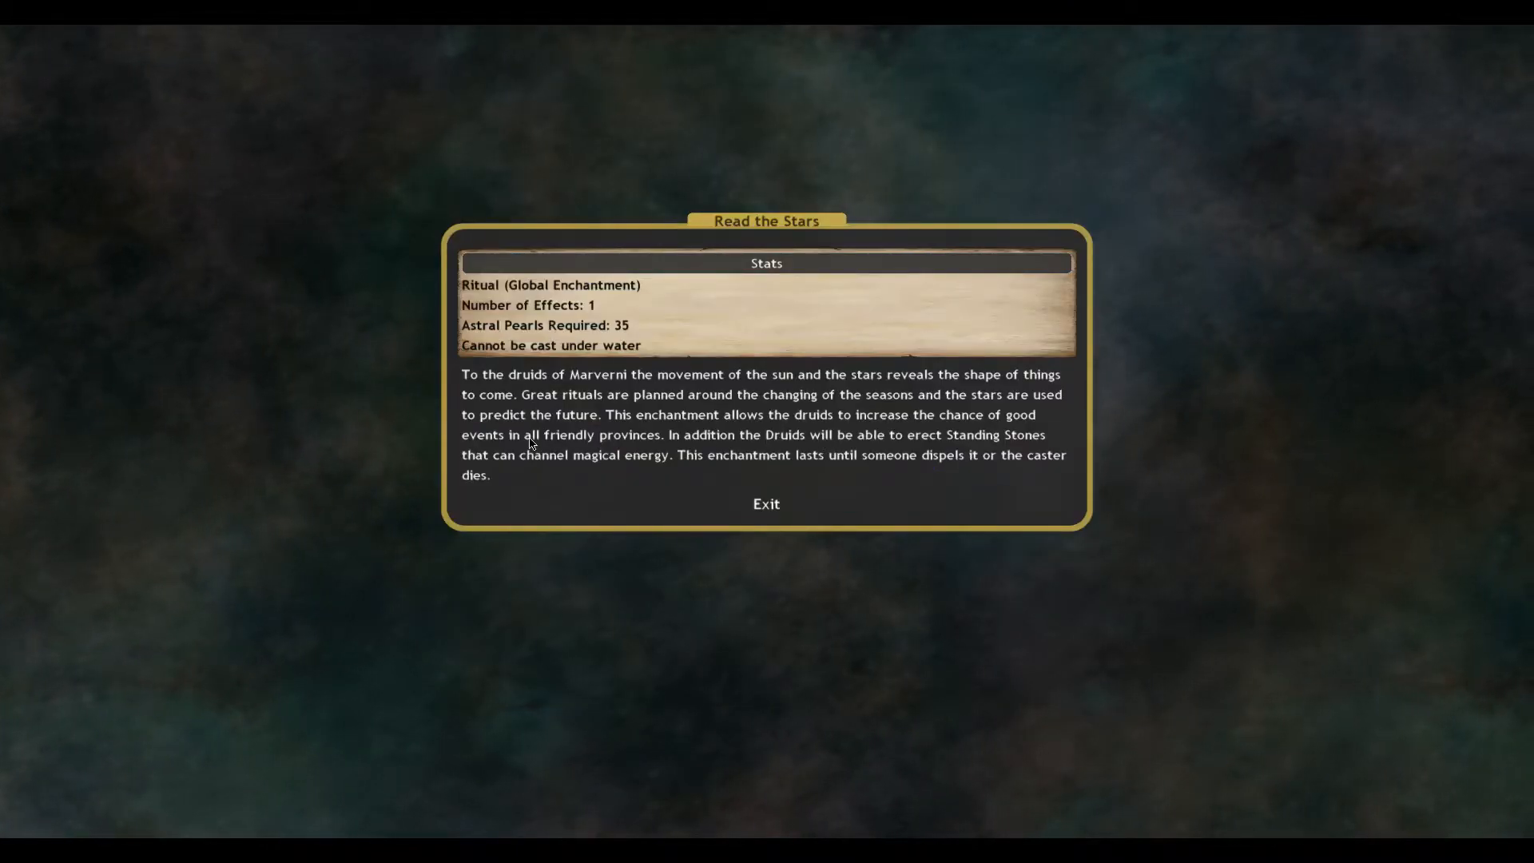
mouse_move(810, 439)
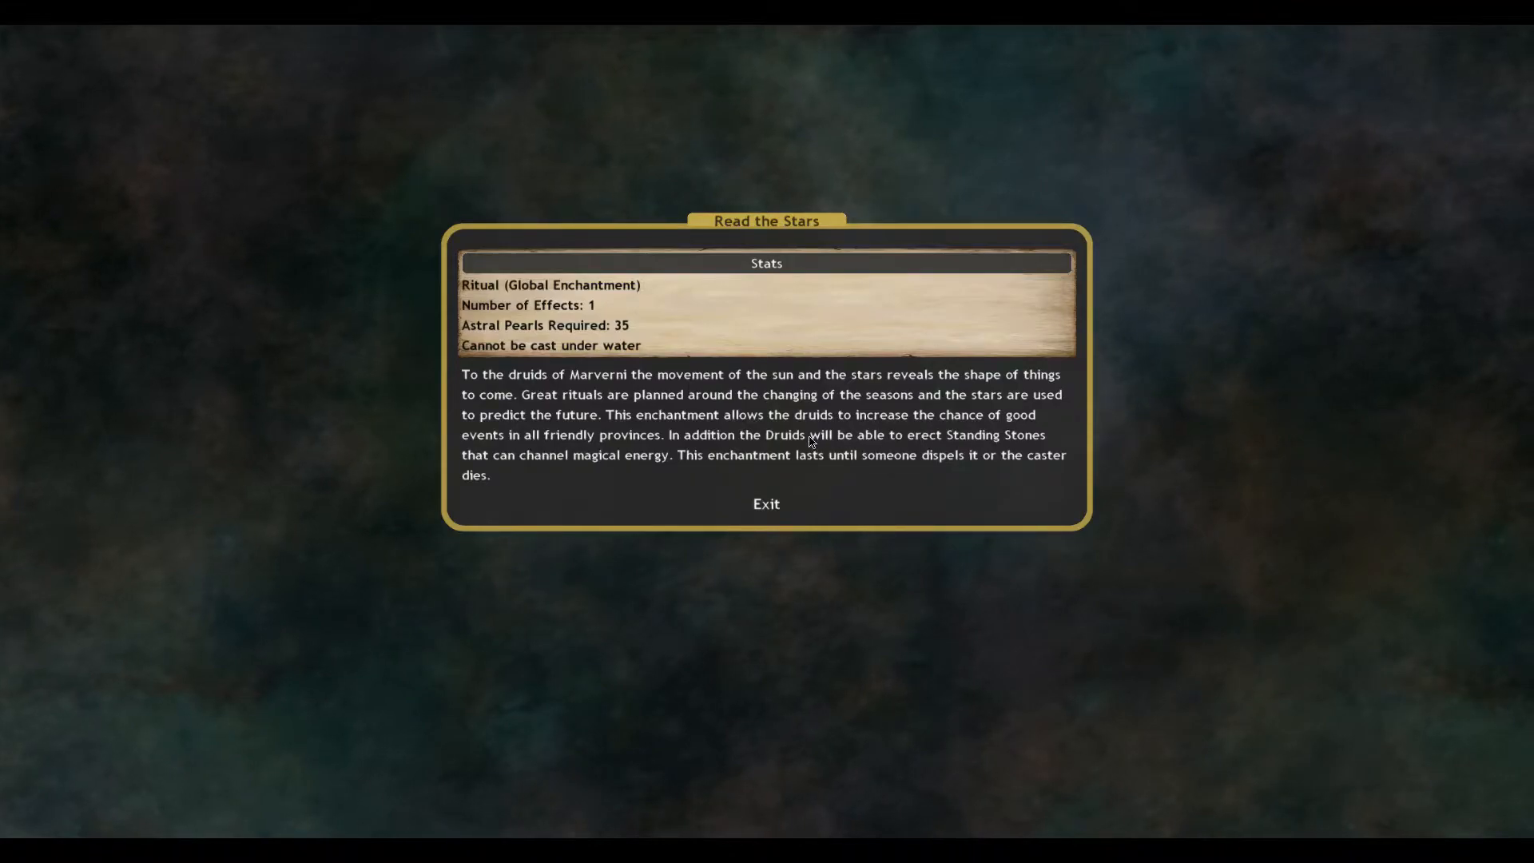
mouse_move(493, 365)
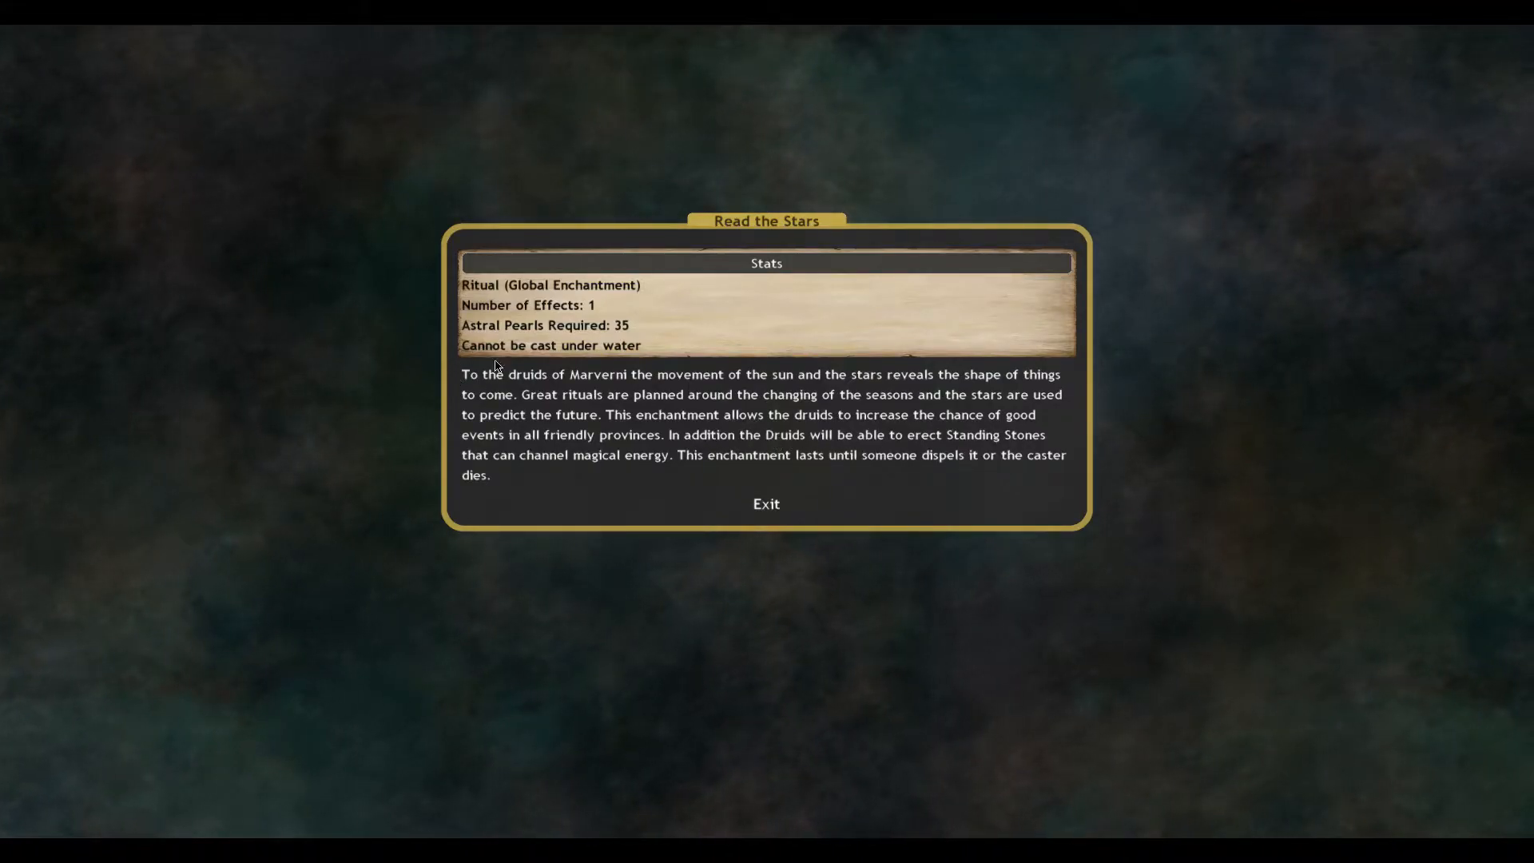
mouse_move(270, 401)
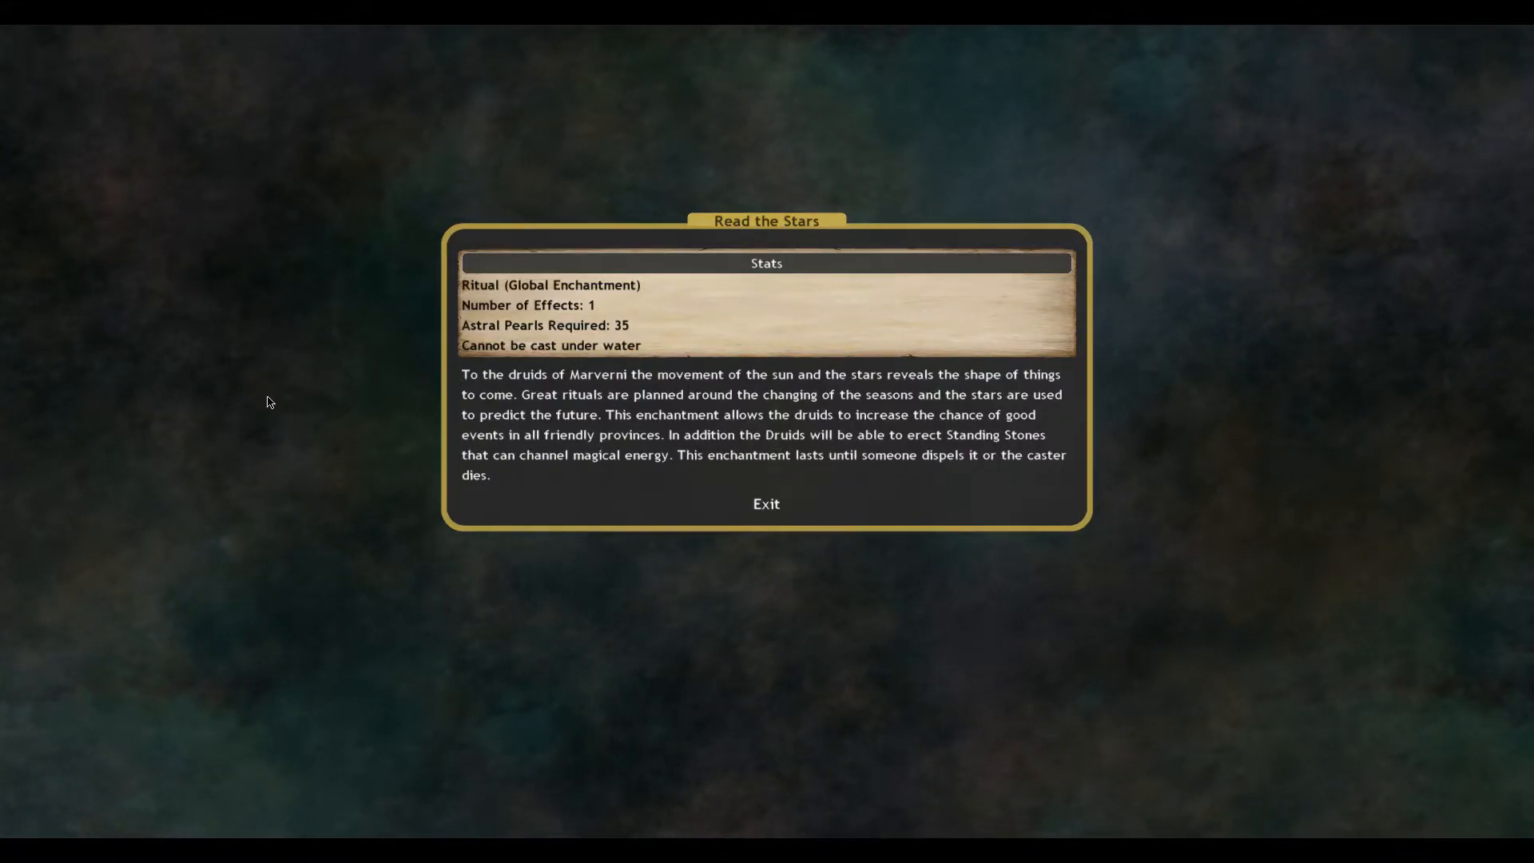
mouse_move(901, 441)
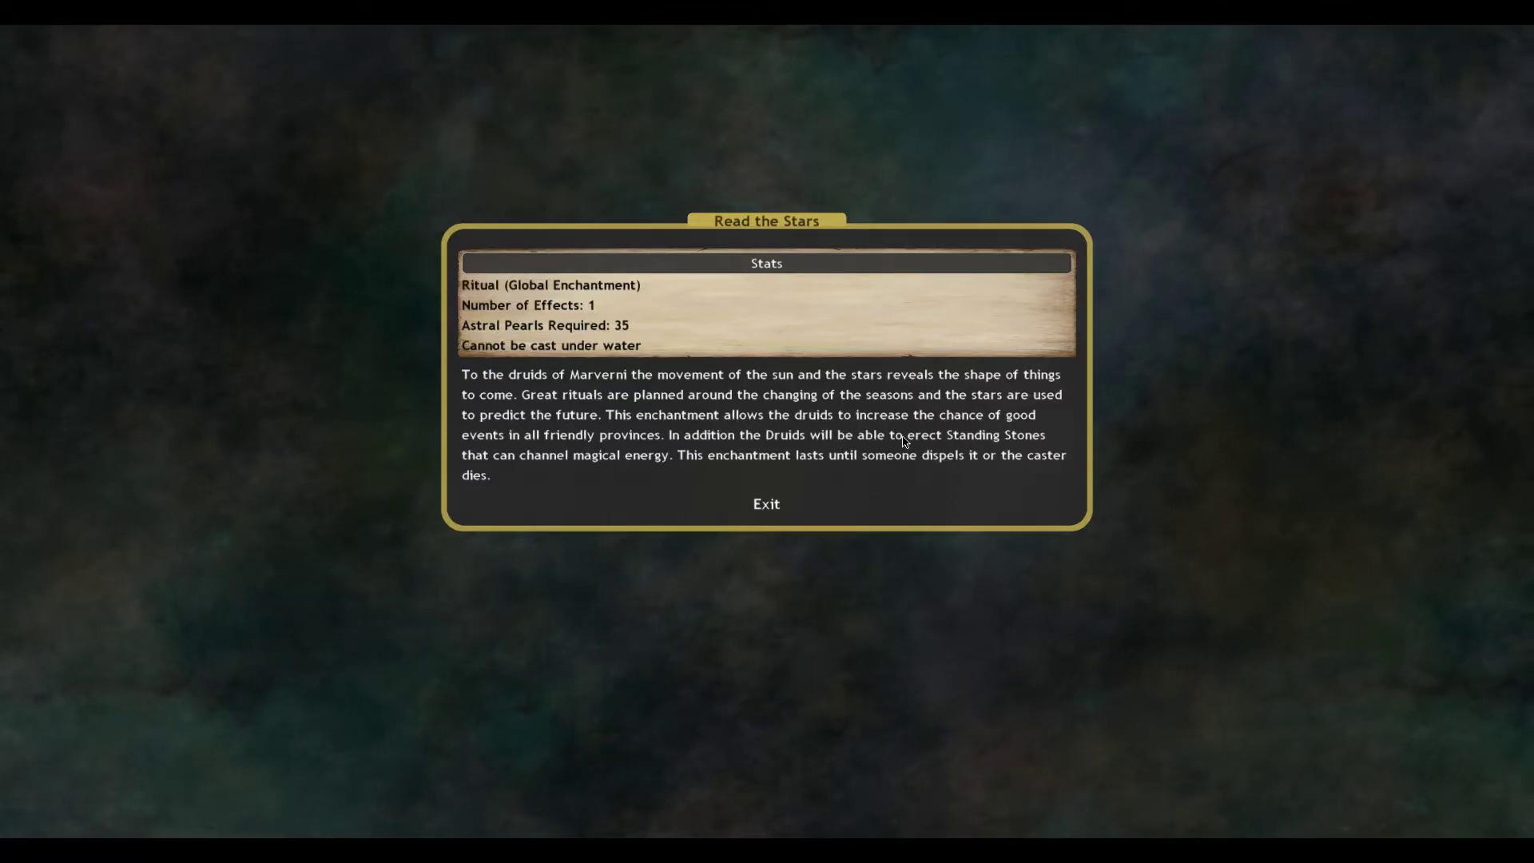
mouse_move(621, 471)
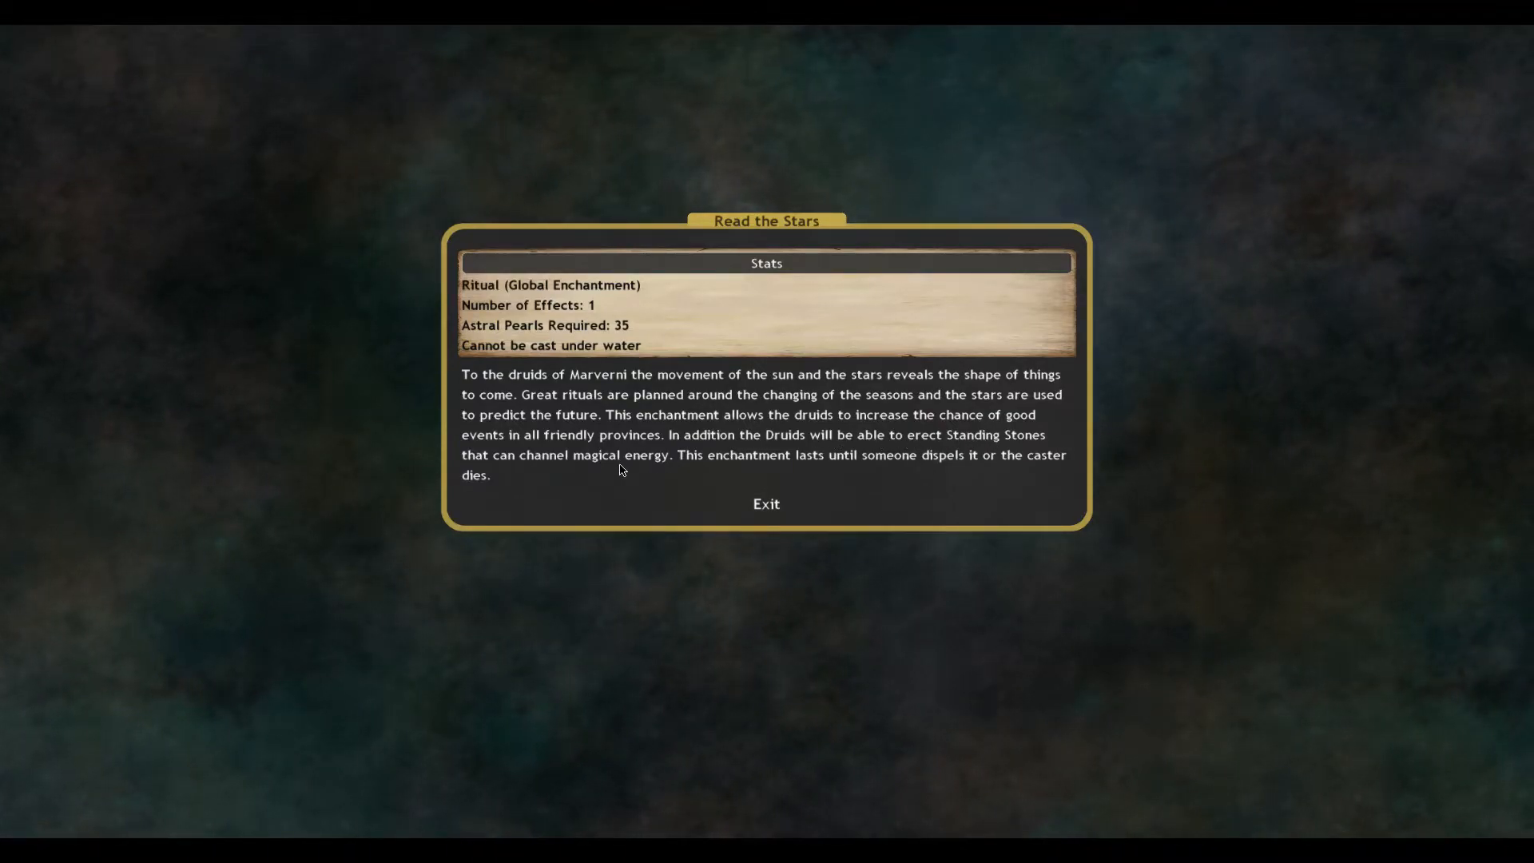
mouse_move(846, 453)
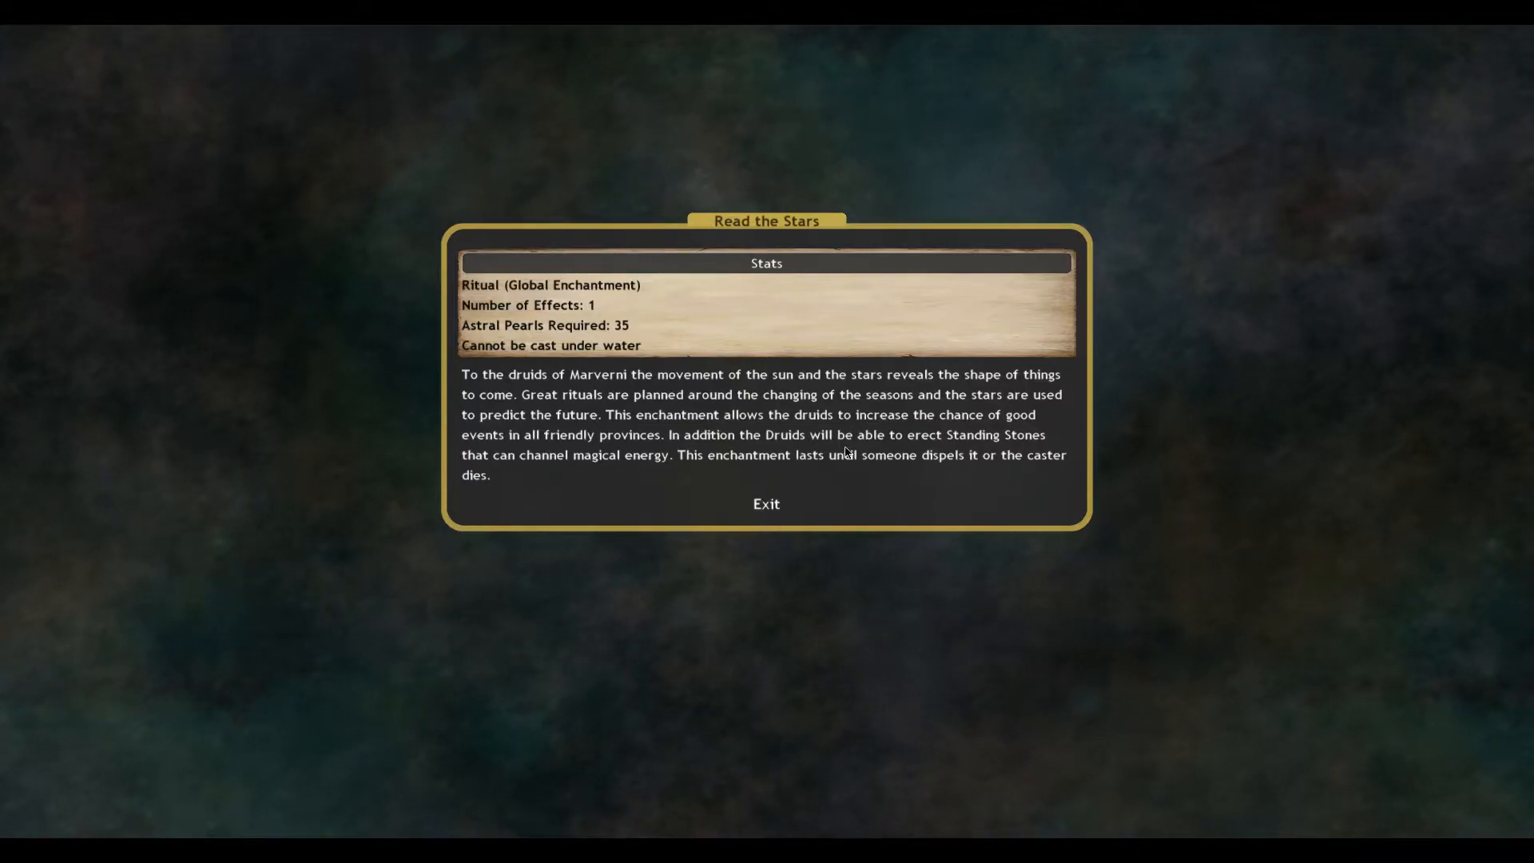
mouse_move(767, 449)
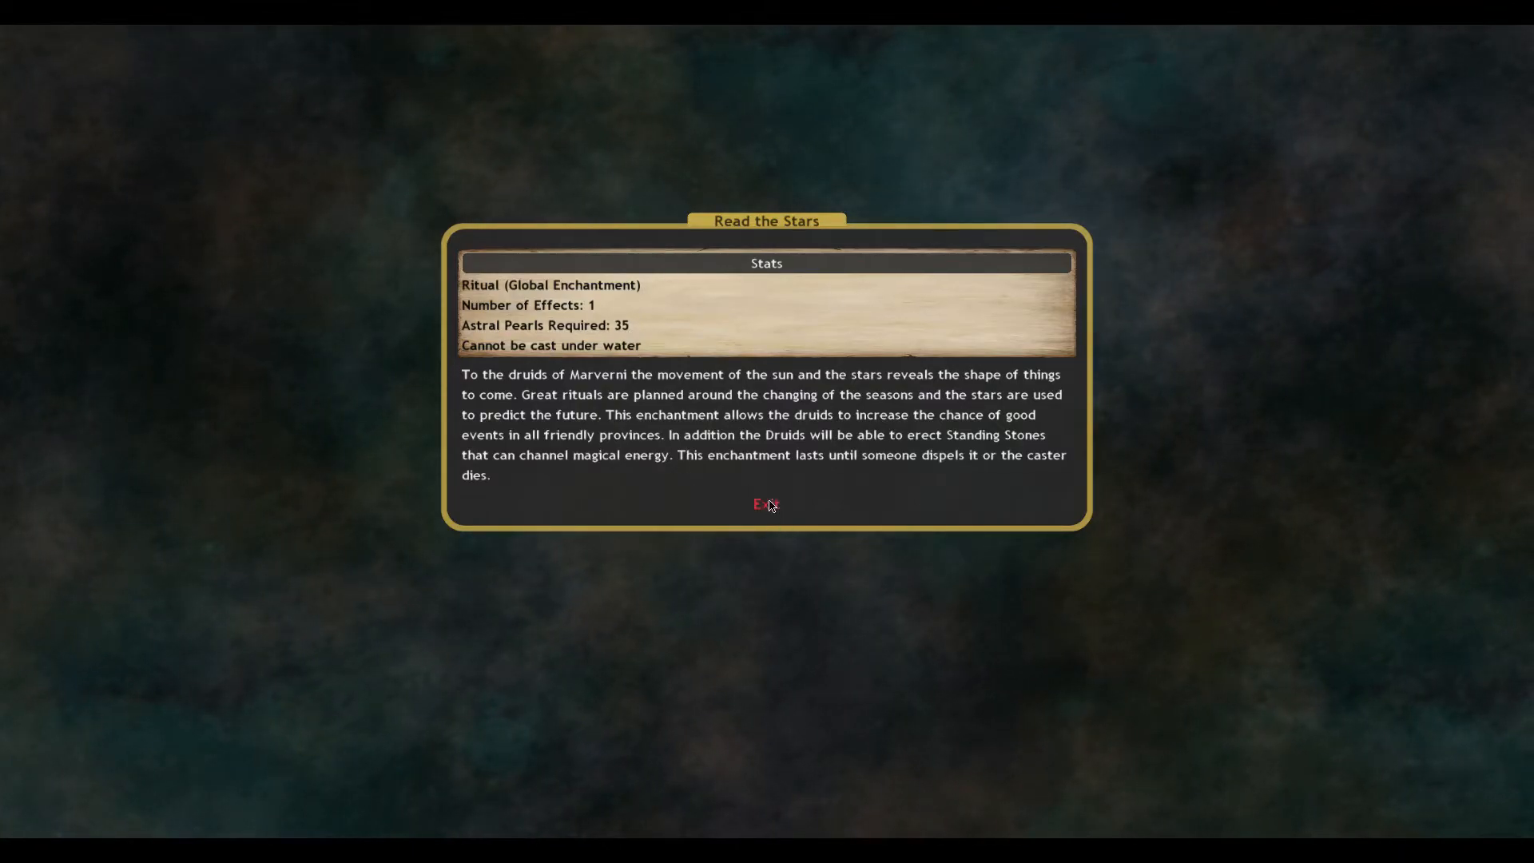
left_click(766, 505)
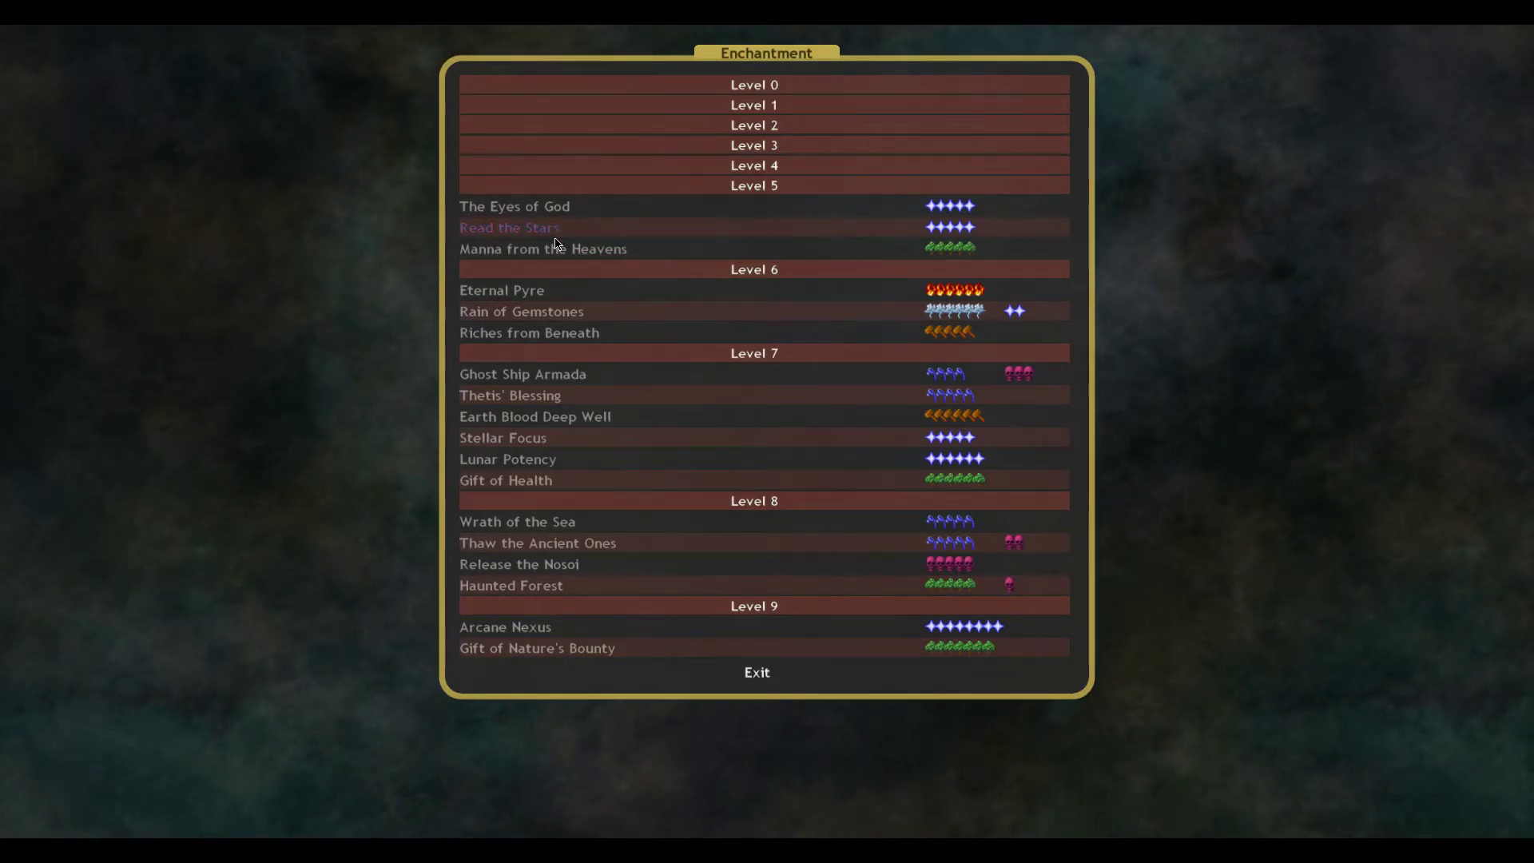
Read Manna from the Heavens, then leave the Enchantment list for the research overview.
left_click(543, 247)
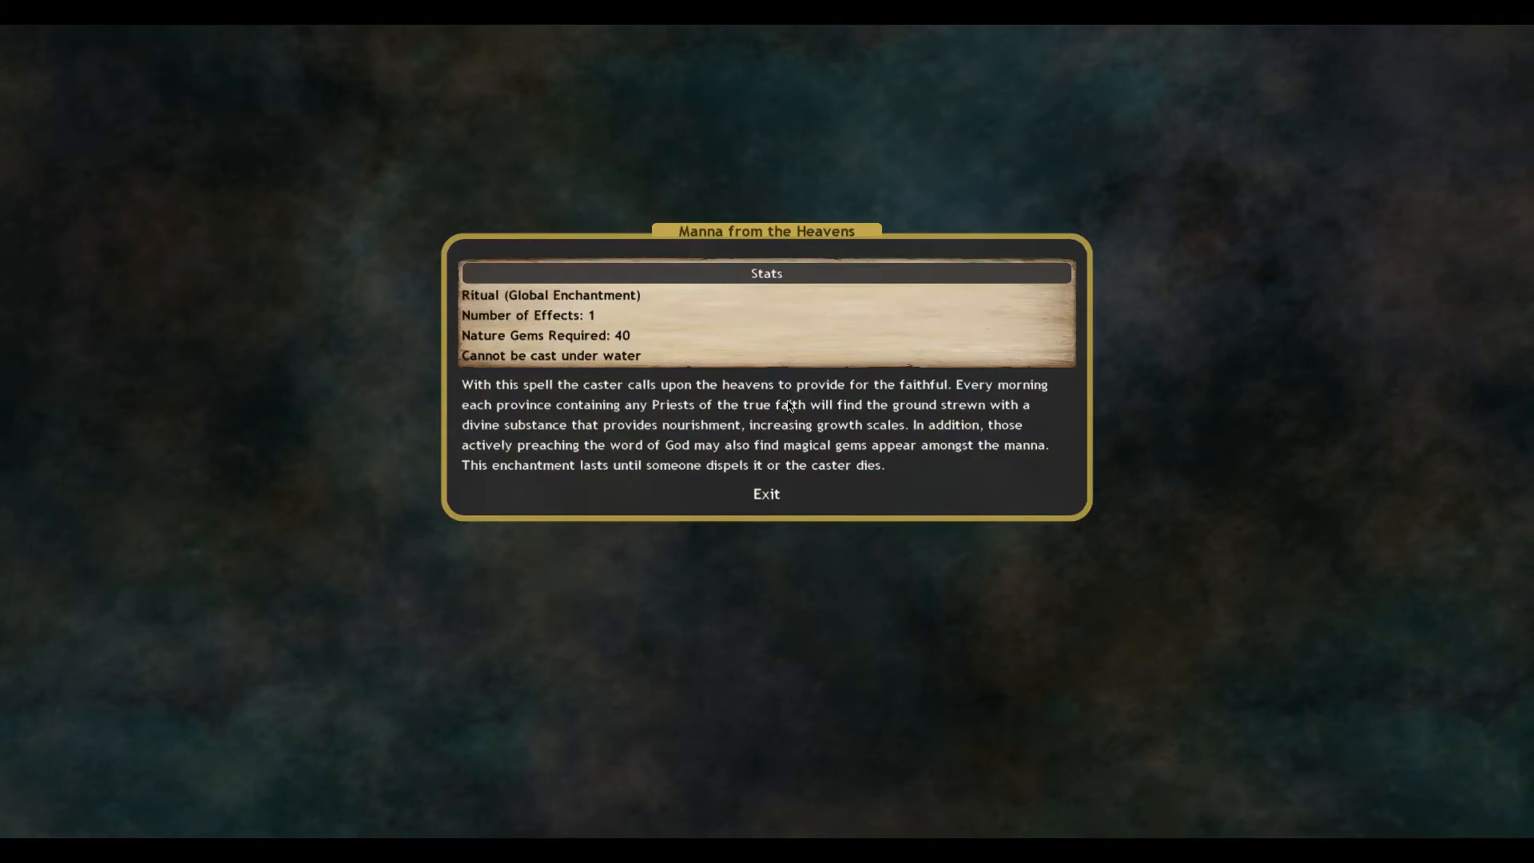
mouse_move(658, 409)
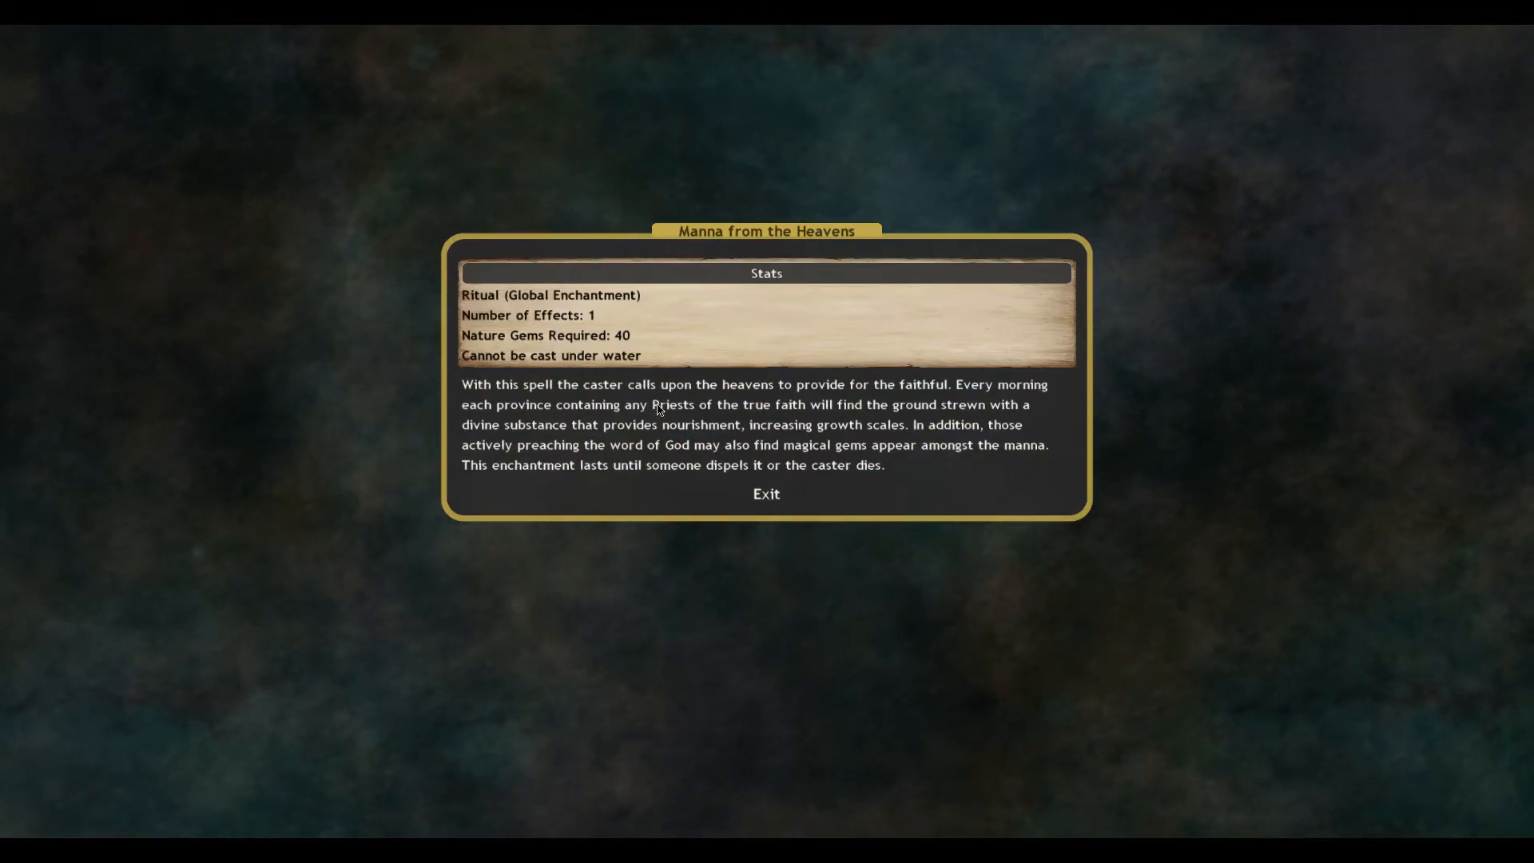
mouse_move(849, 405)
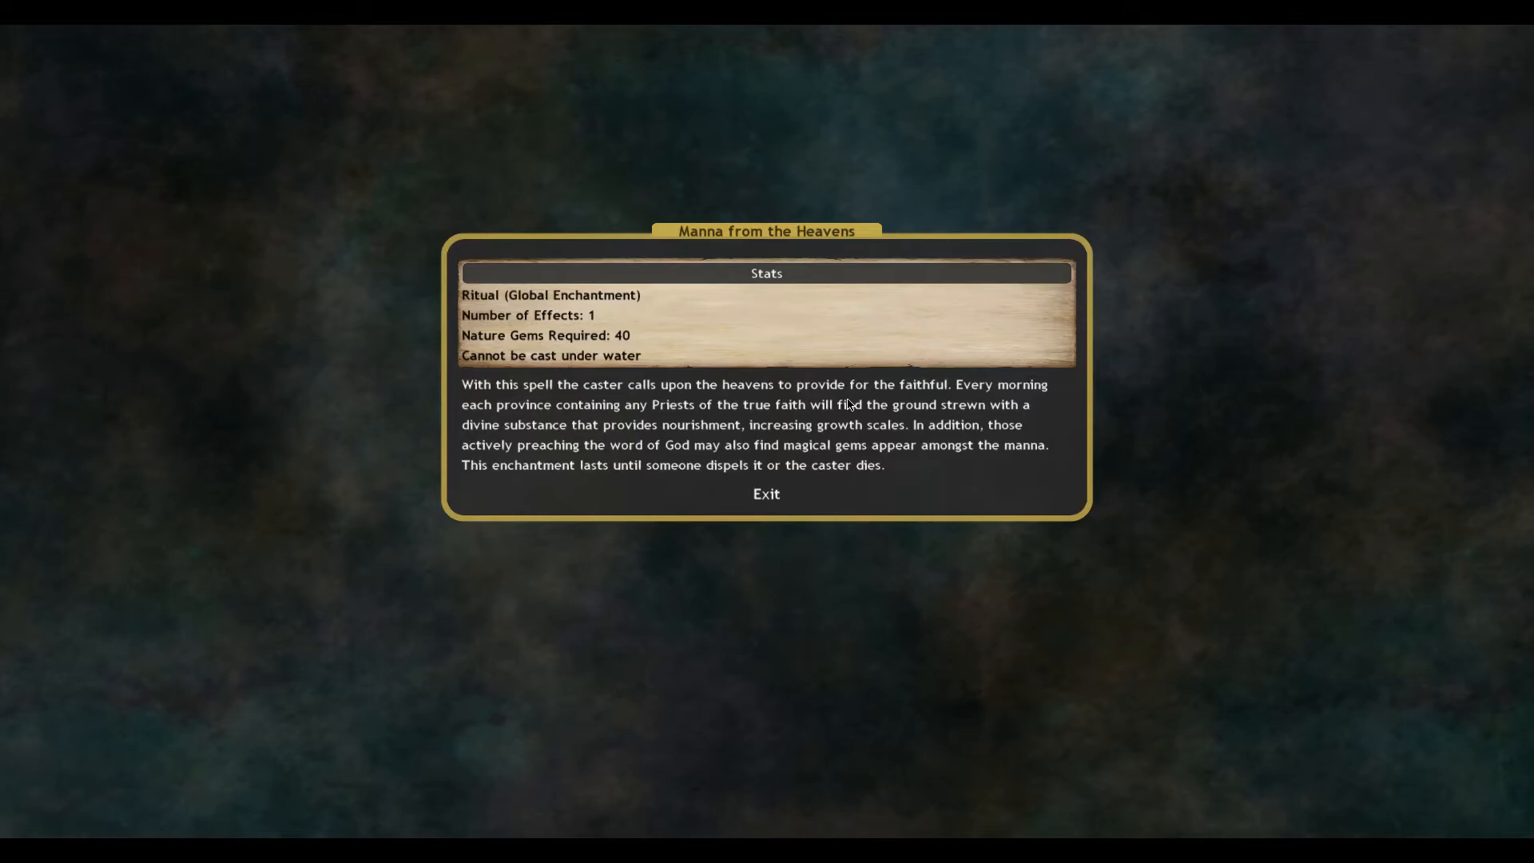
mouse_move(813, 409)
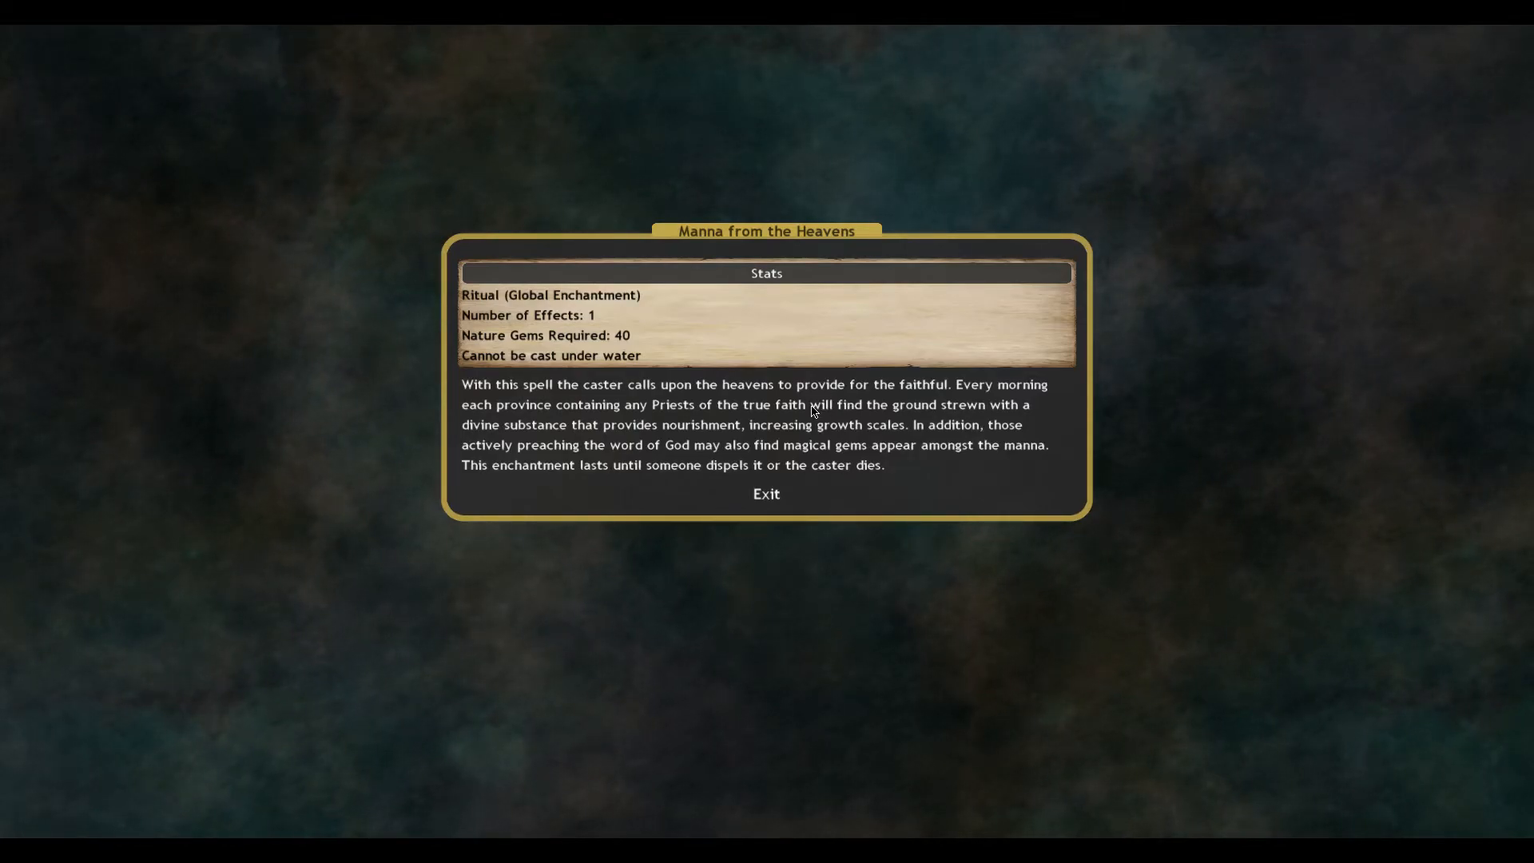
mouse_move(729, 423)
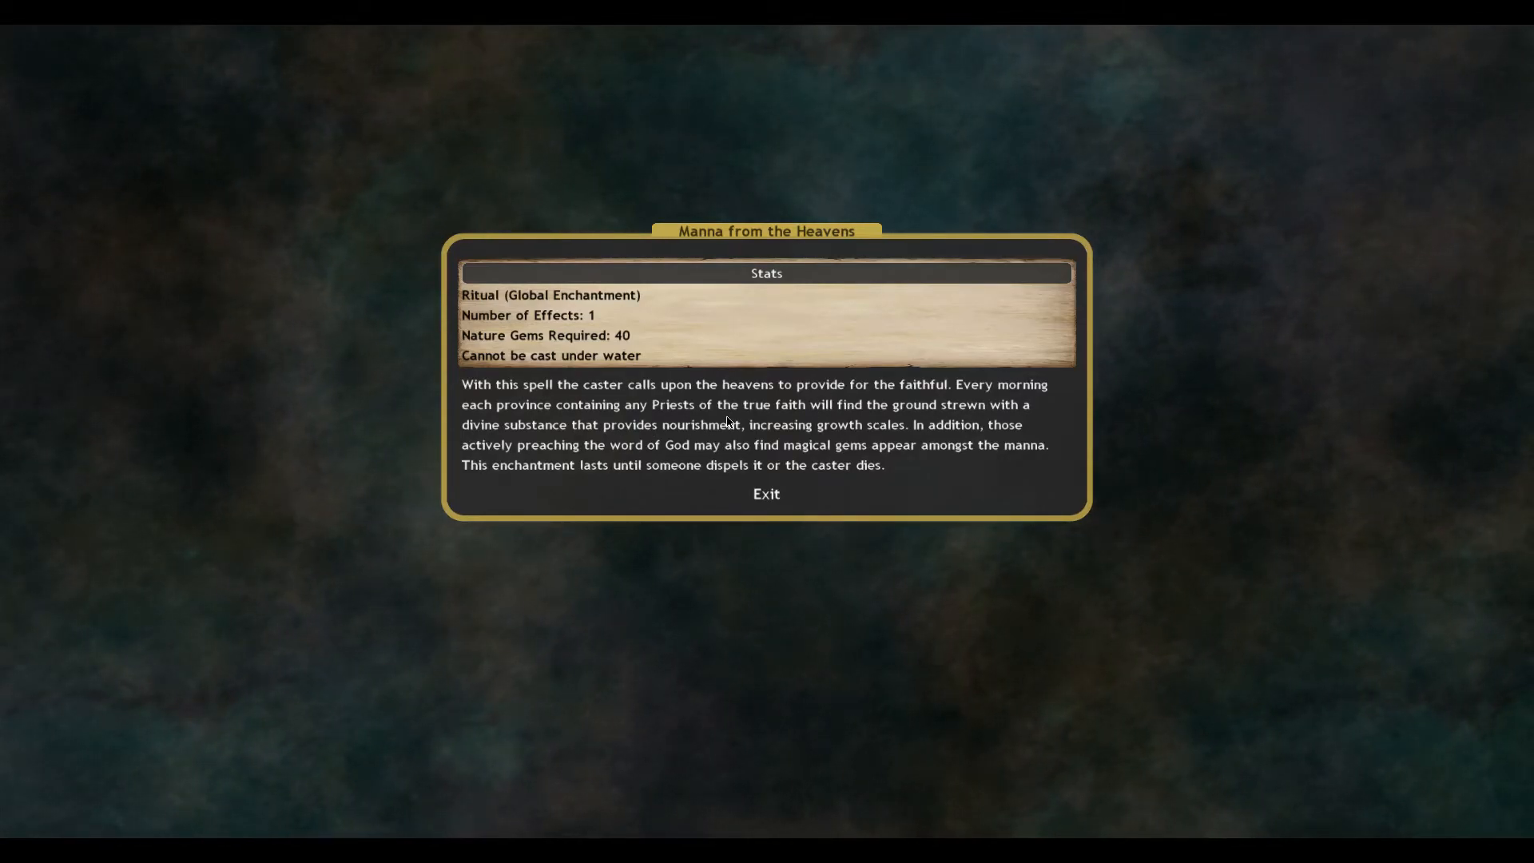
mouse_move(1004, 436)
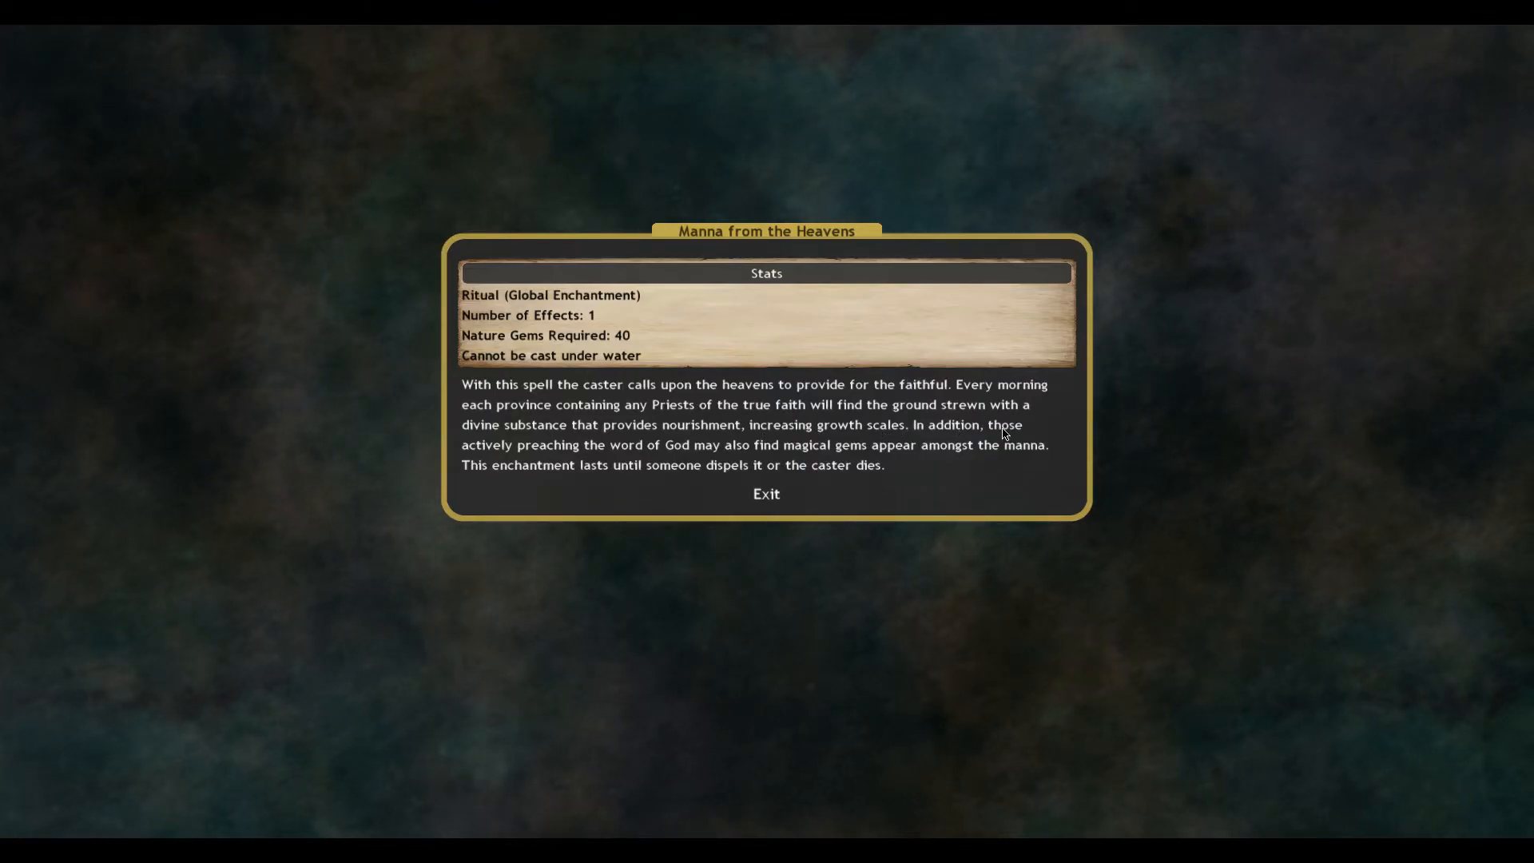
mouse_move(751, 457)
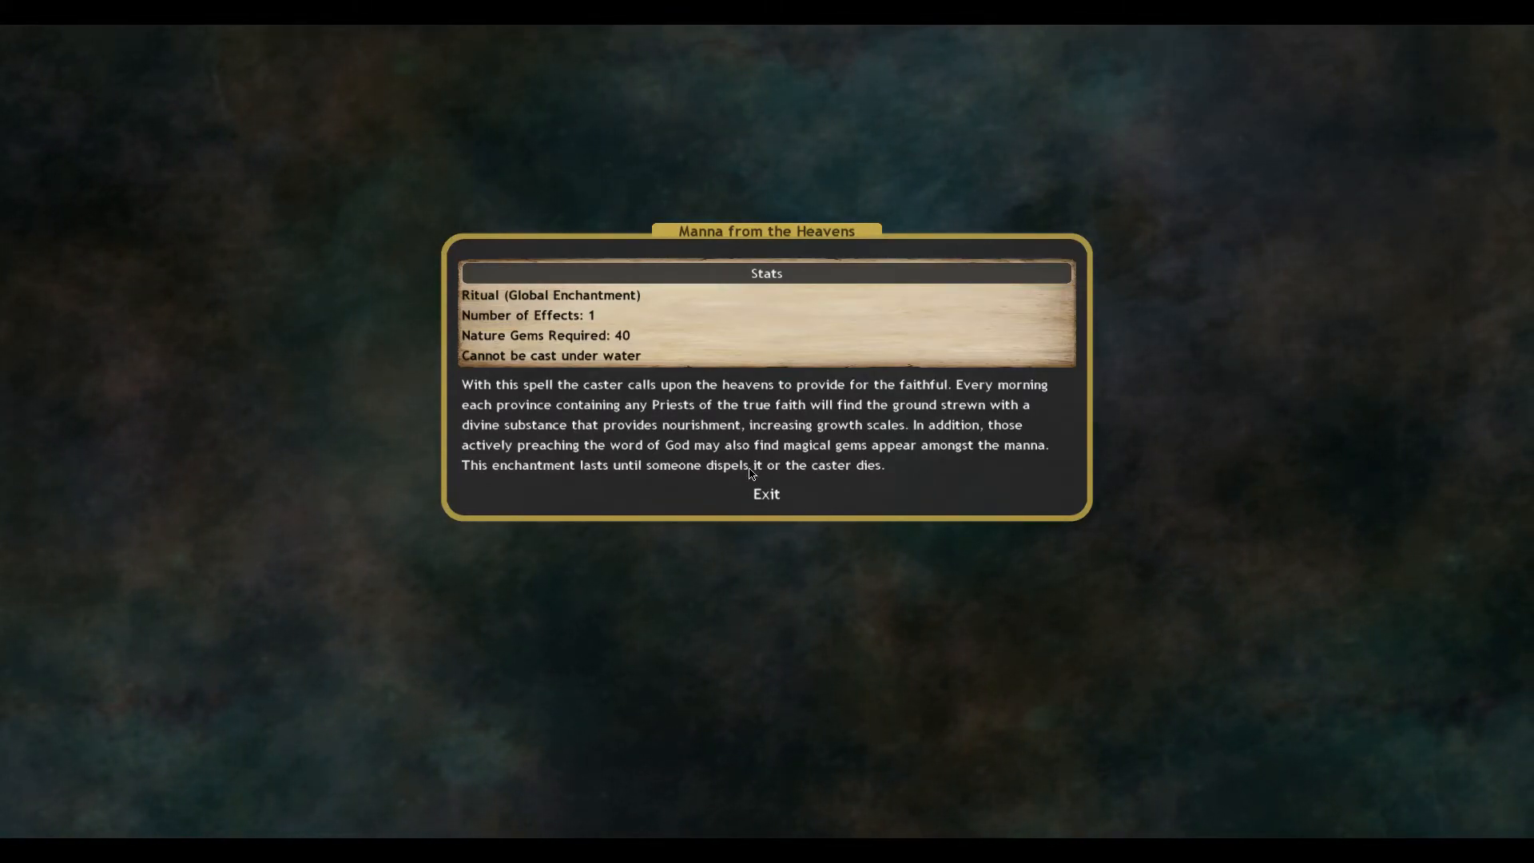
left_click(766, 494)
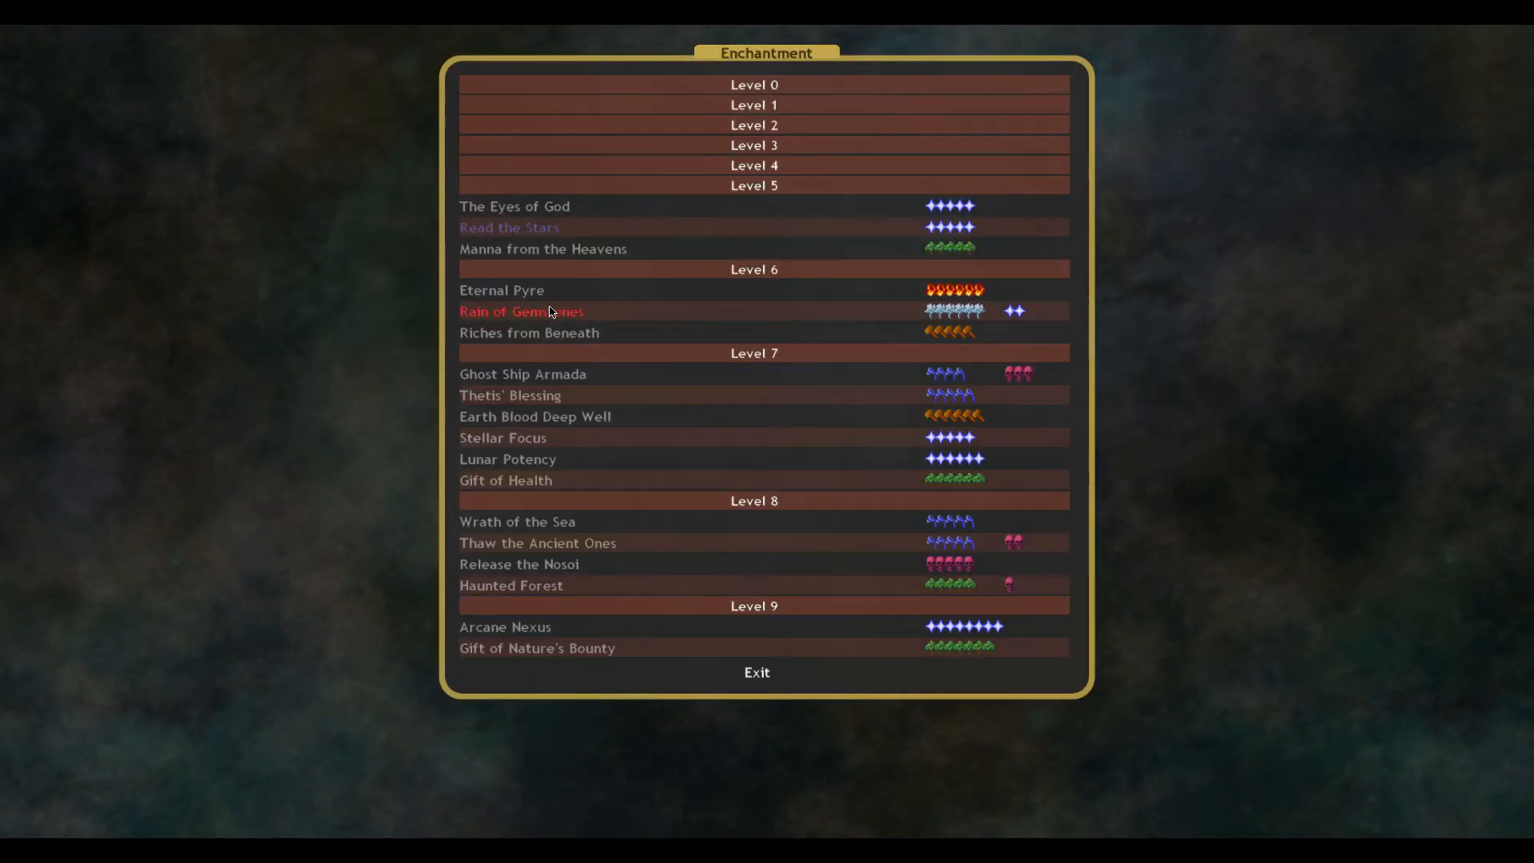
left_click(757, 672)
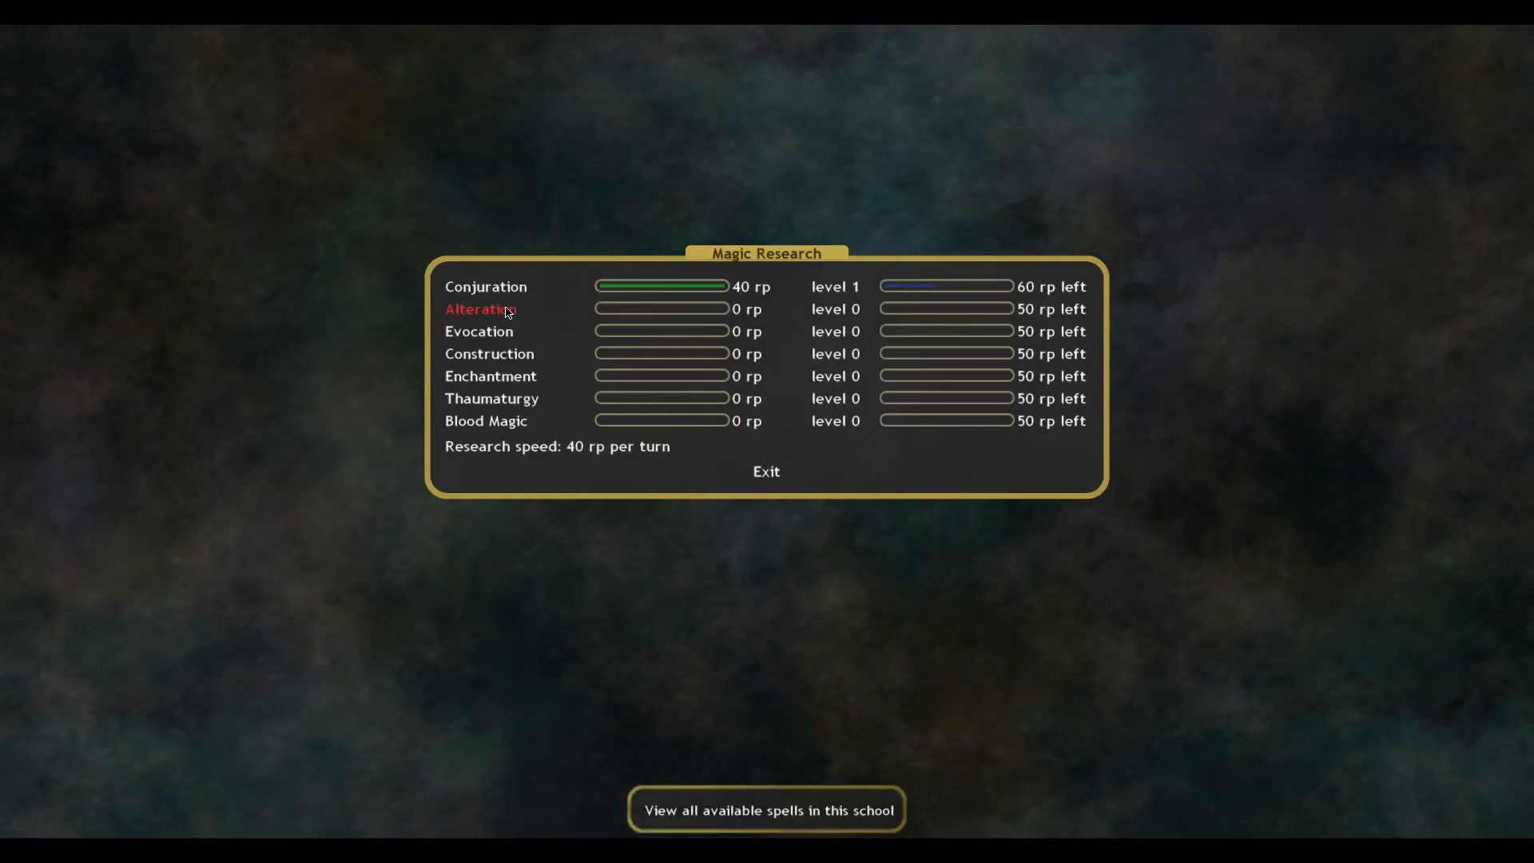
Browse the Alteration spell list, then bring up the Conjuration school's spells.
left_click(766, 809)
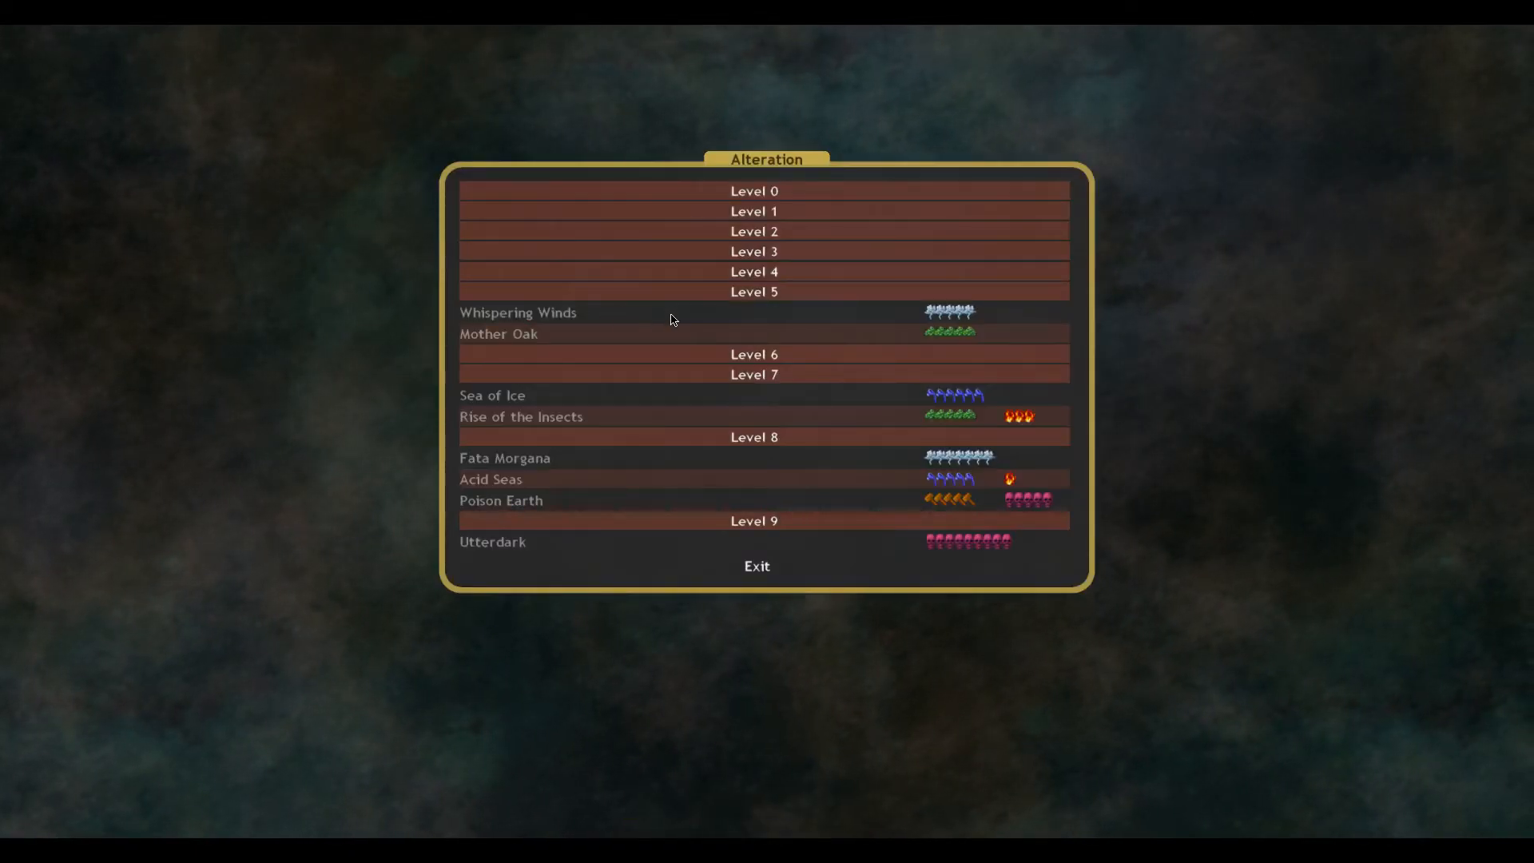
left_click(757, 565)
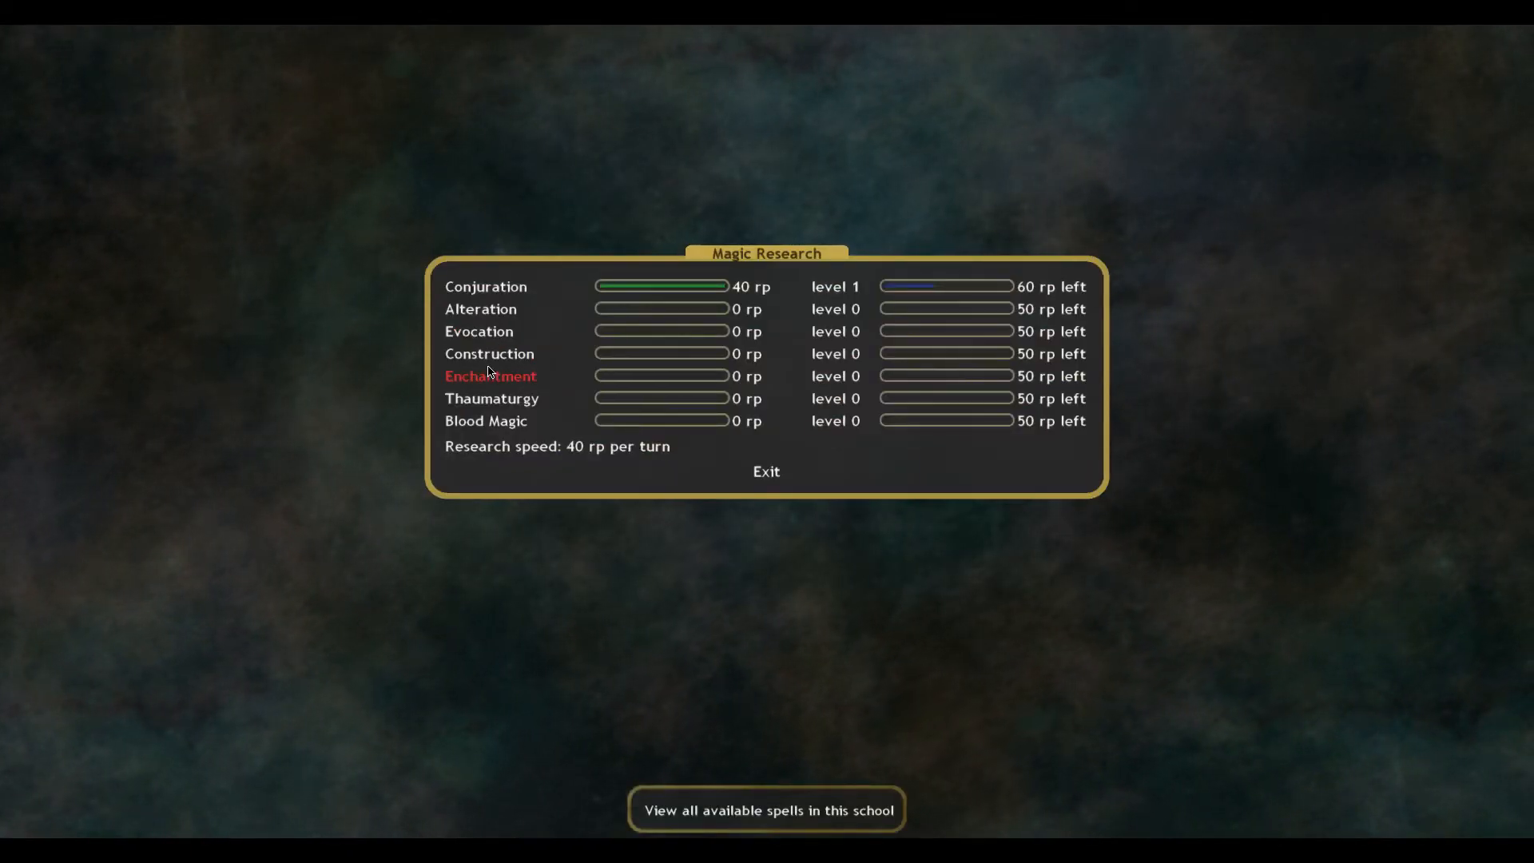
left_click(766, 809)
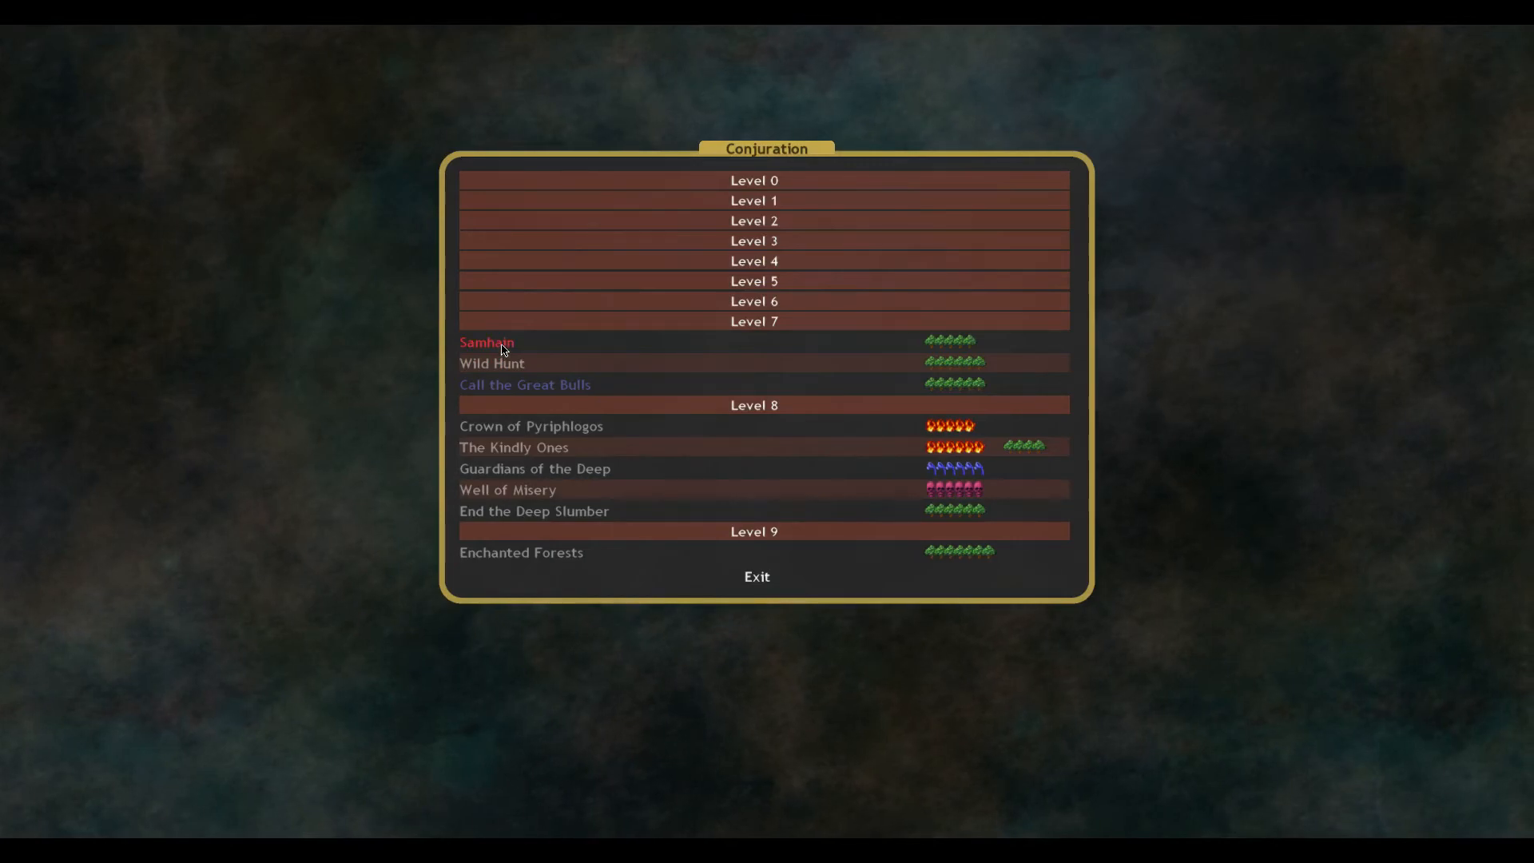
Read the Samhain and Call the Great Bulls enchantments, then return to the province map.
left_click(486, 342)
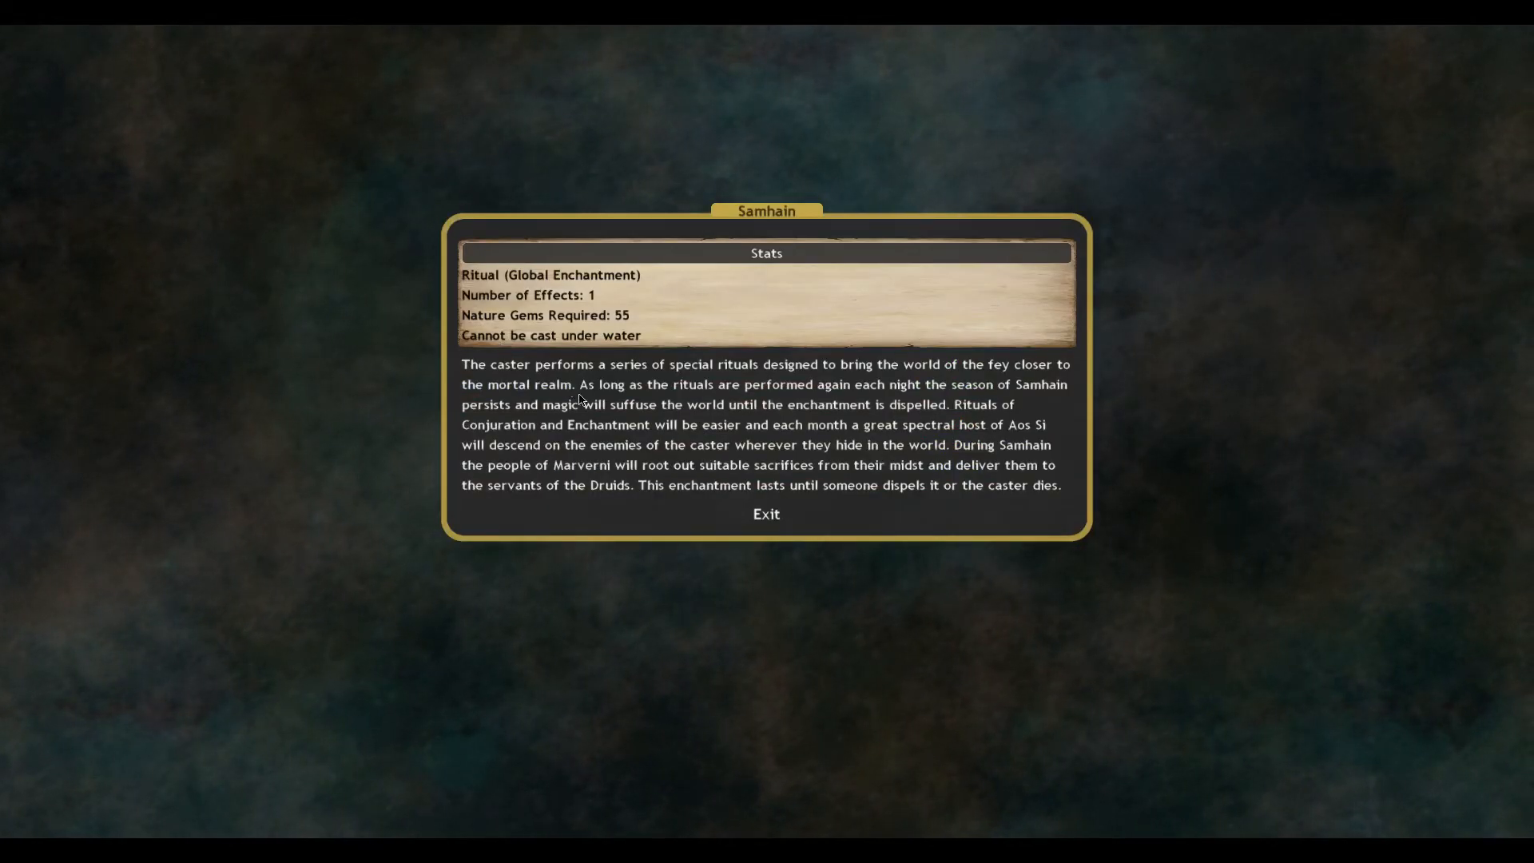
mouse_move(669, 429)
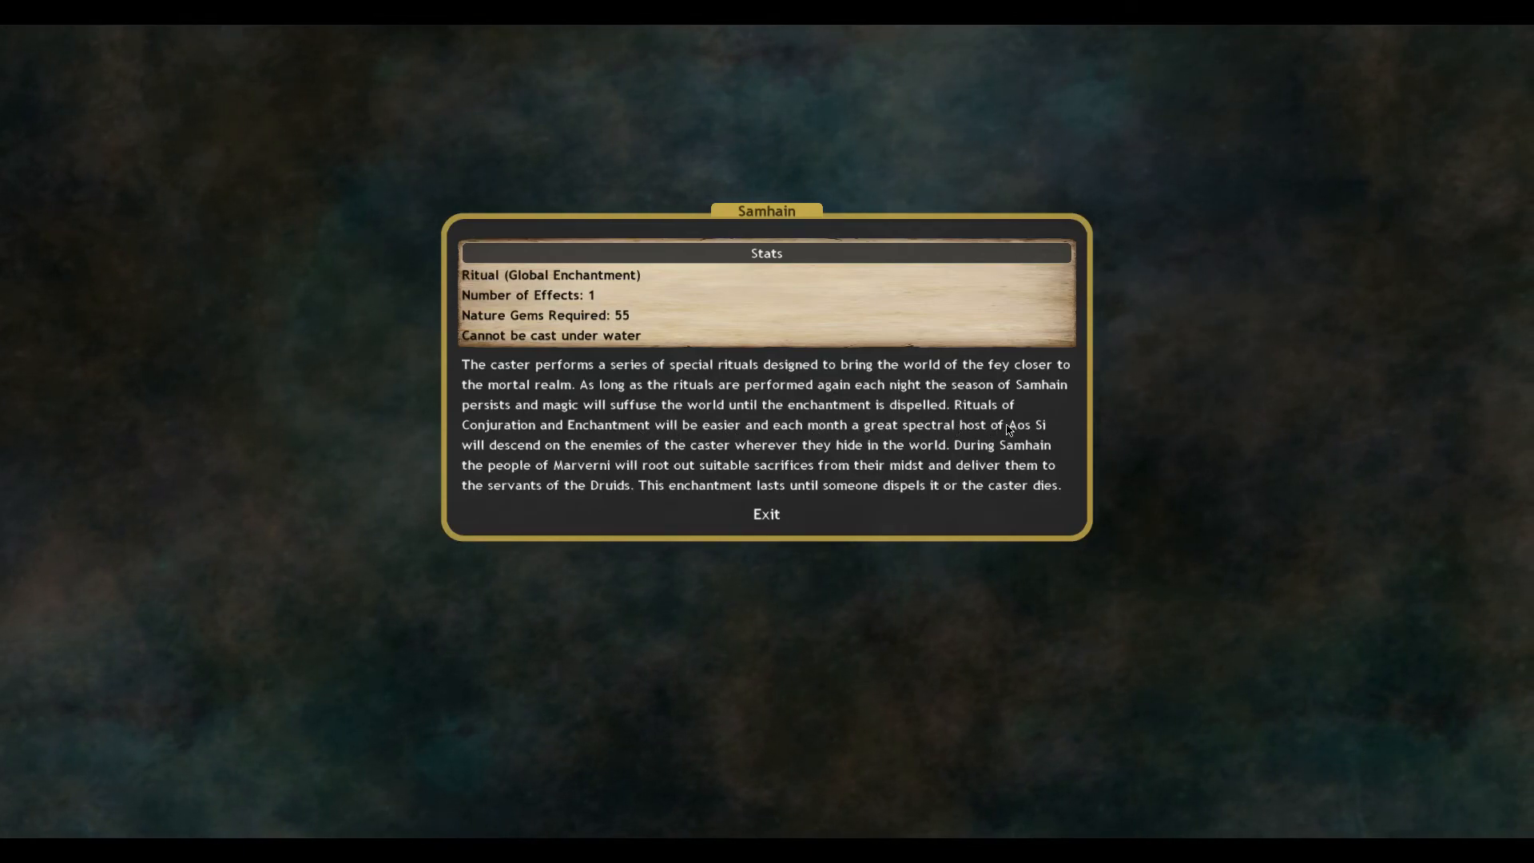
mouse_move(898, 433)
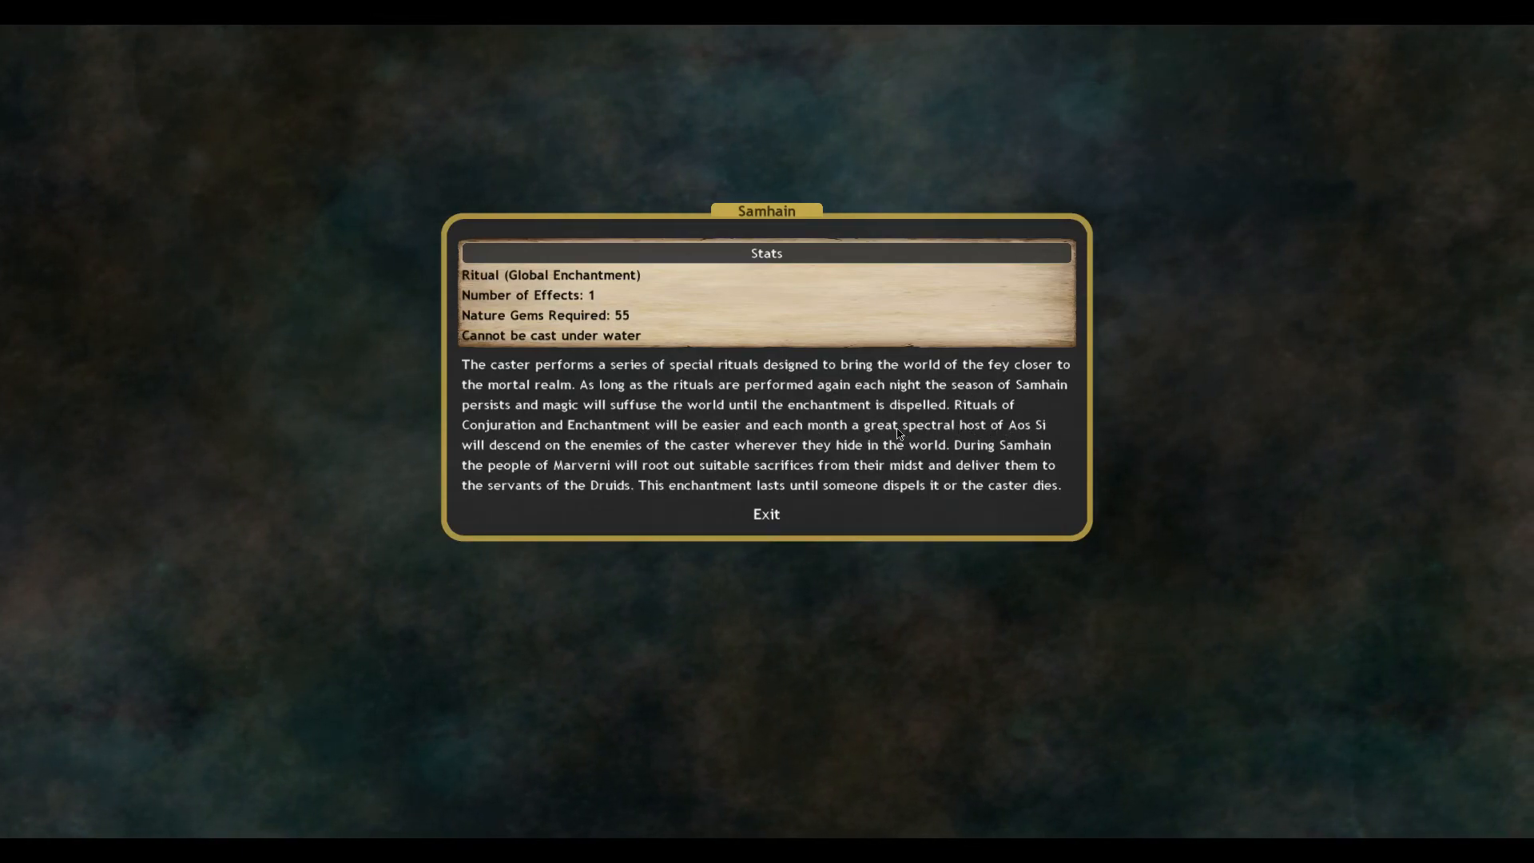
left_click(766, 513)
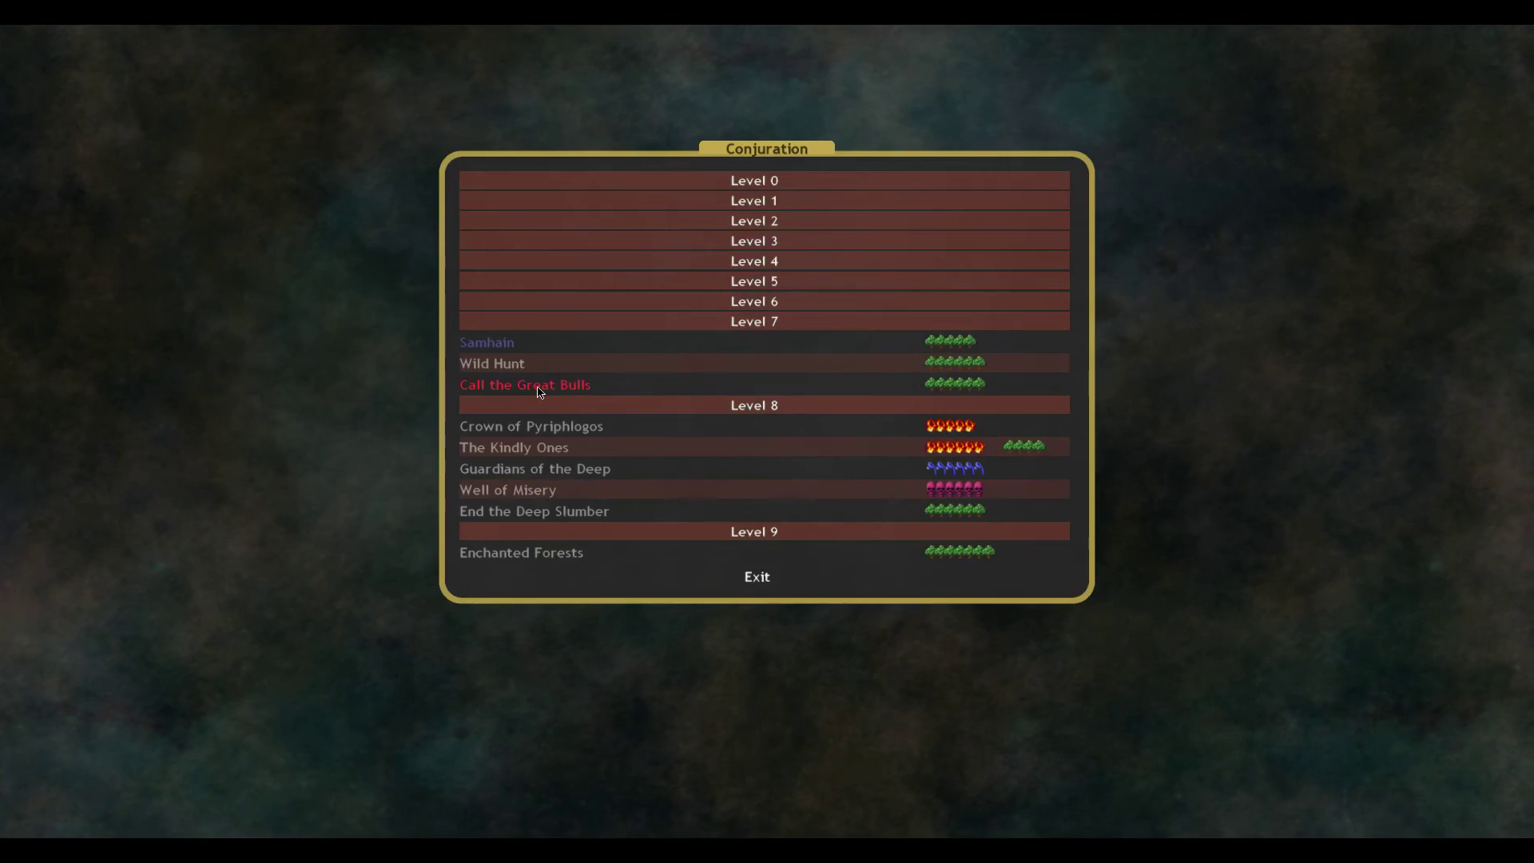
left_click(524, 384)
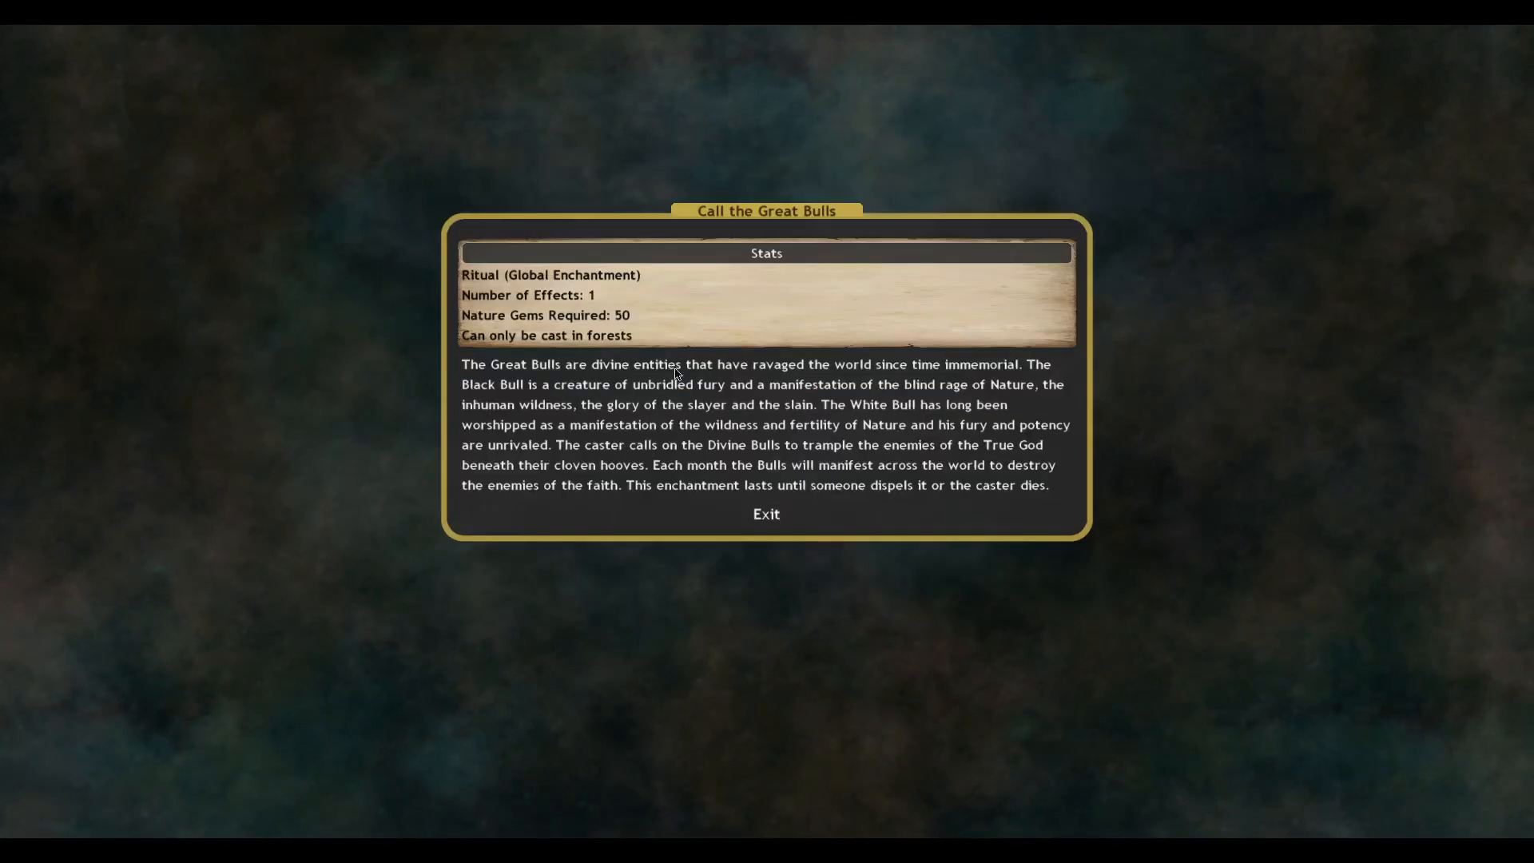
mouse_move(602, 476)
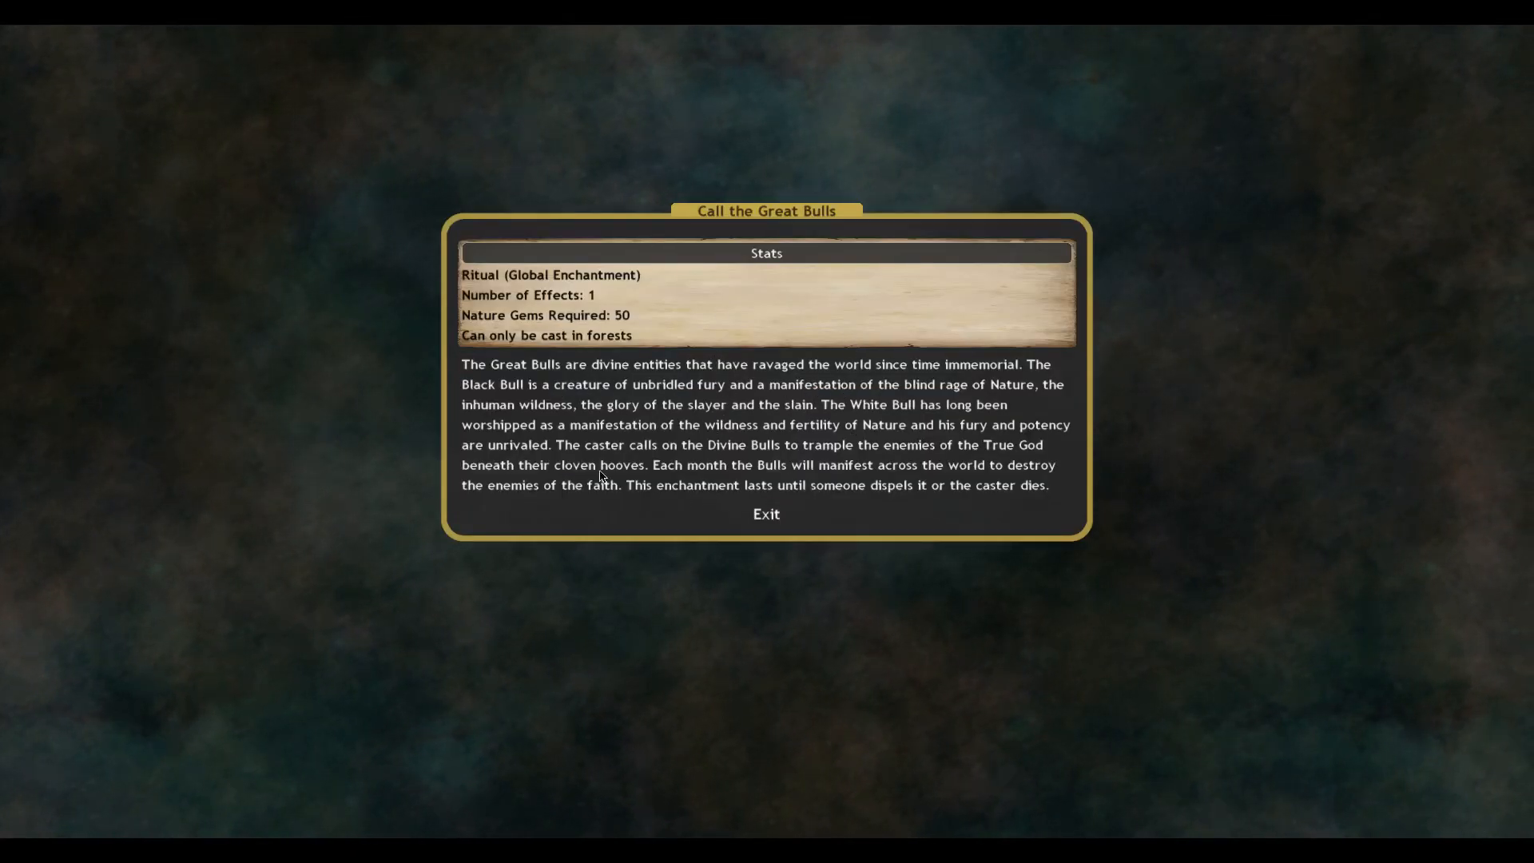
left_click(766, 514)
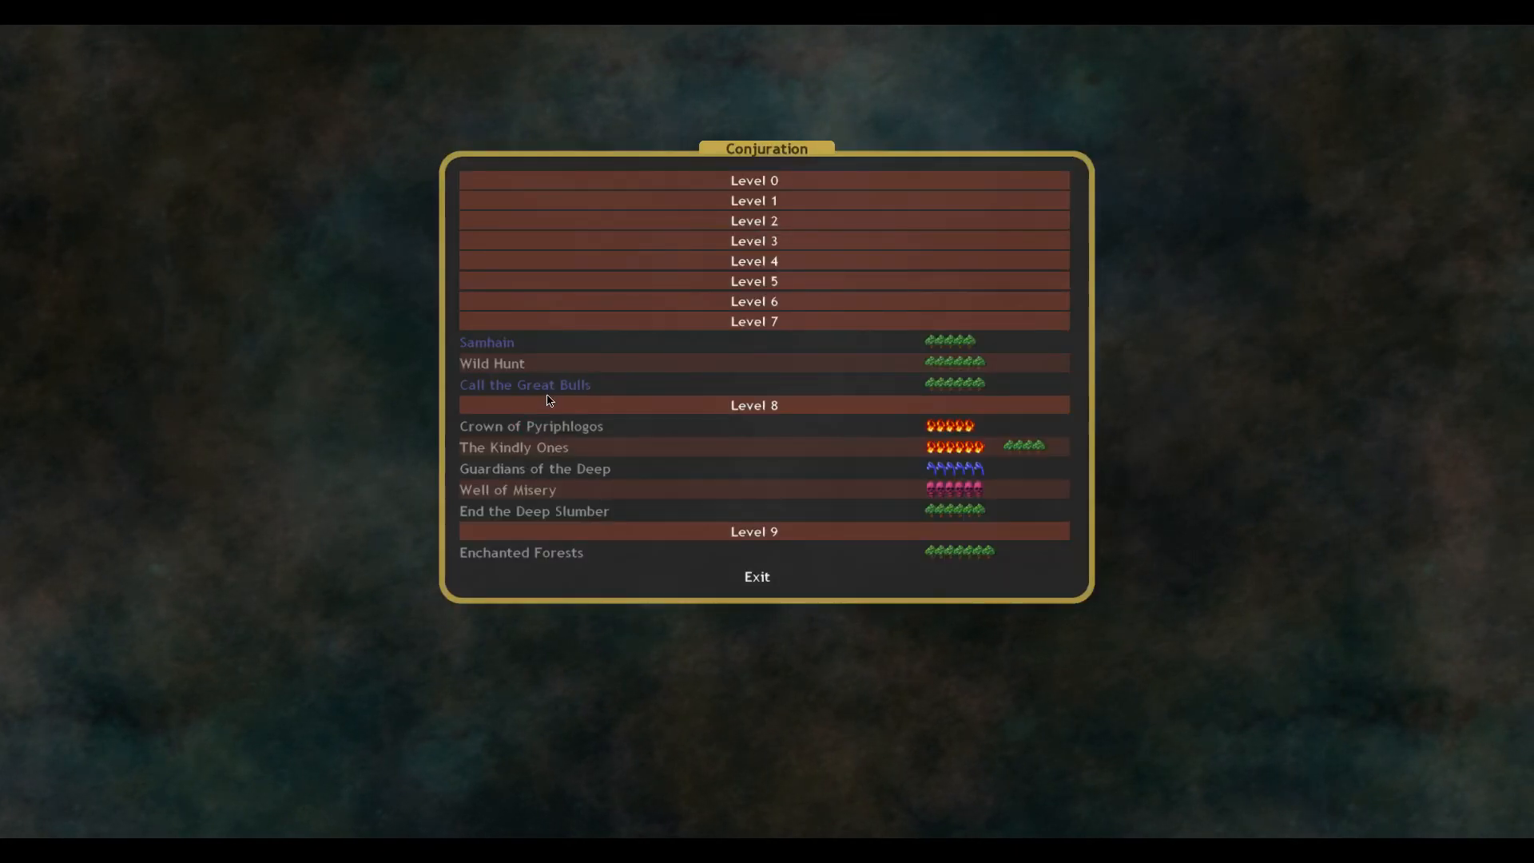
left_click(755, 575)
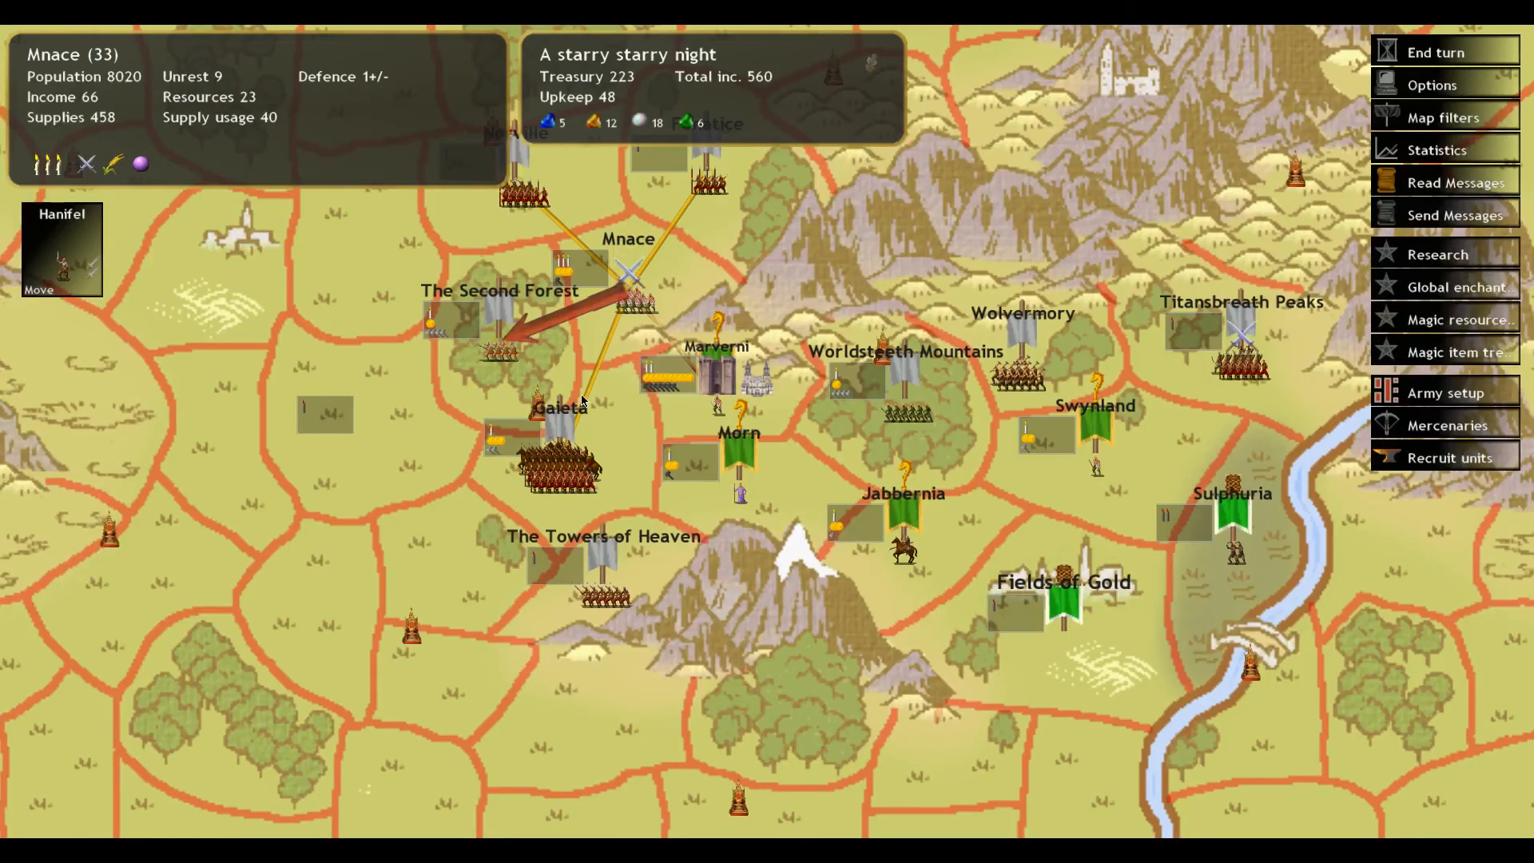